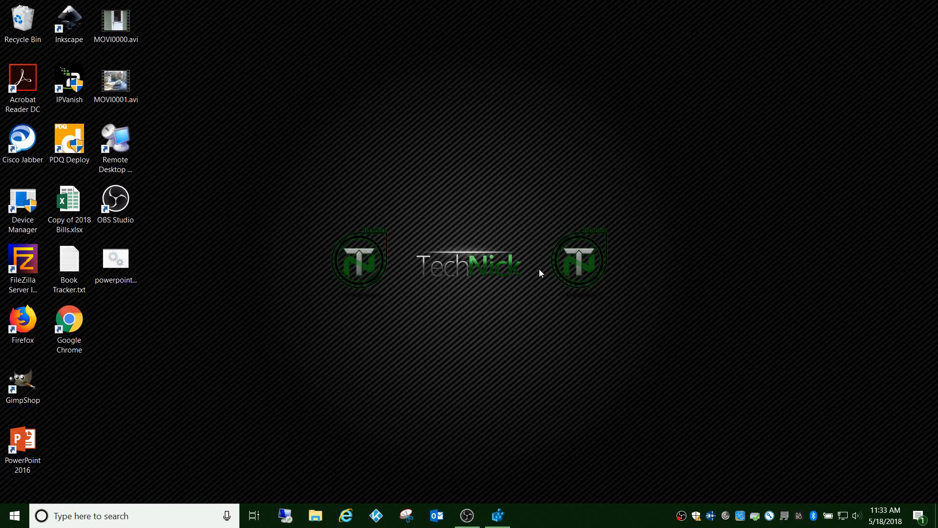
mouse_move(382, 251)
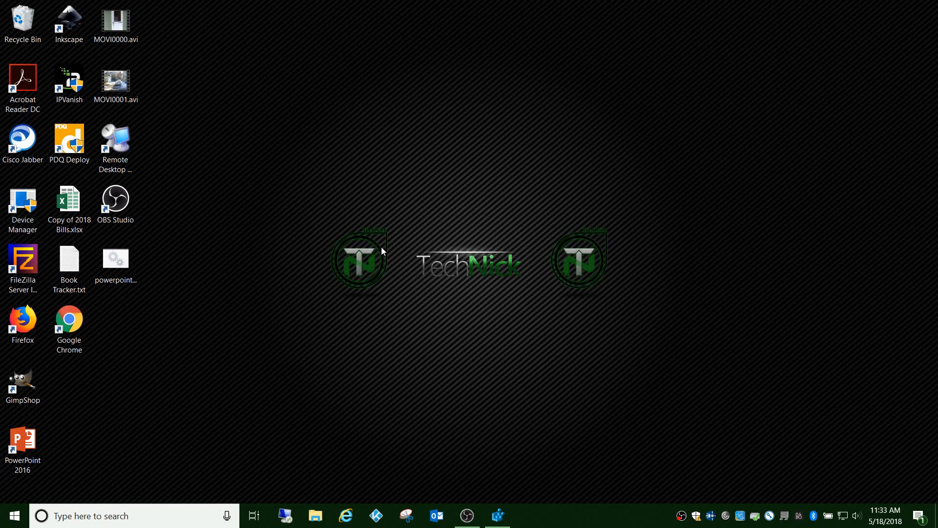
mouse_move(332, 268)
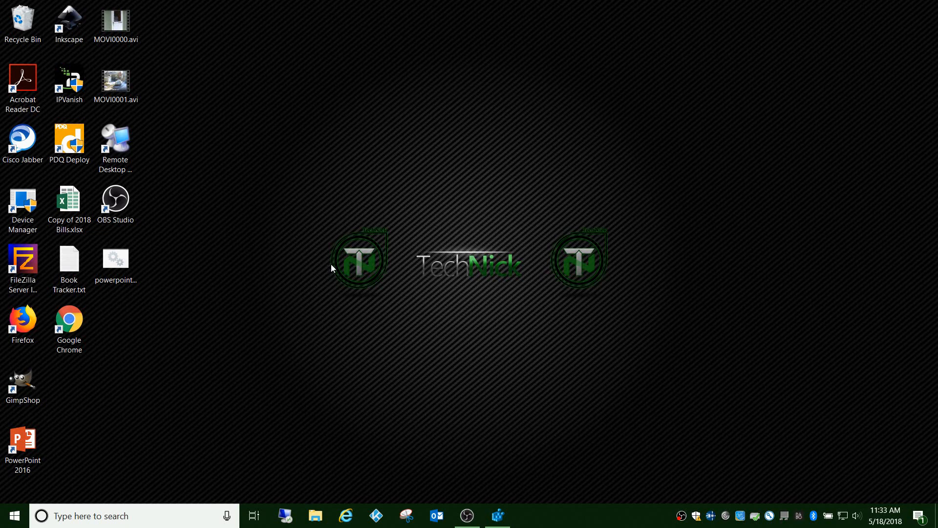
mouse_move(159, 400)
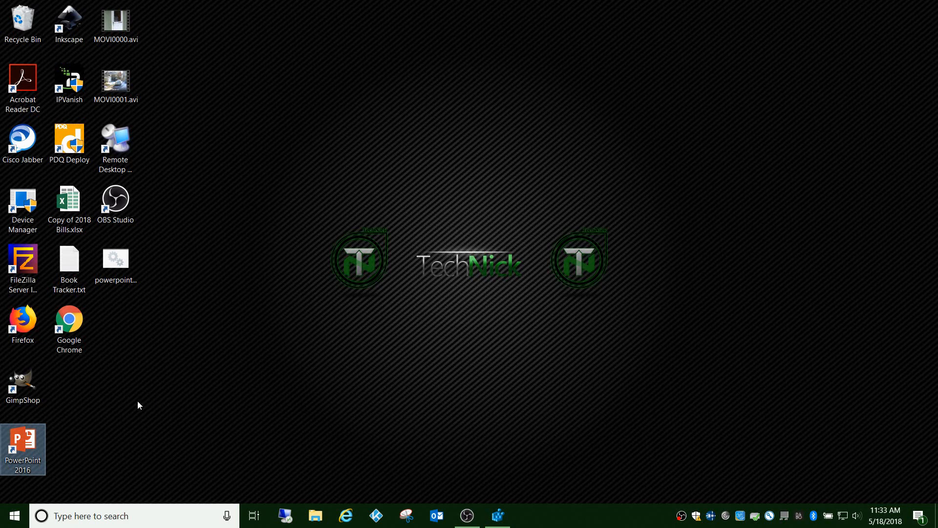
mouse_move(73, 451)
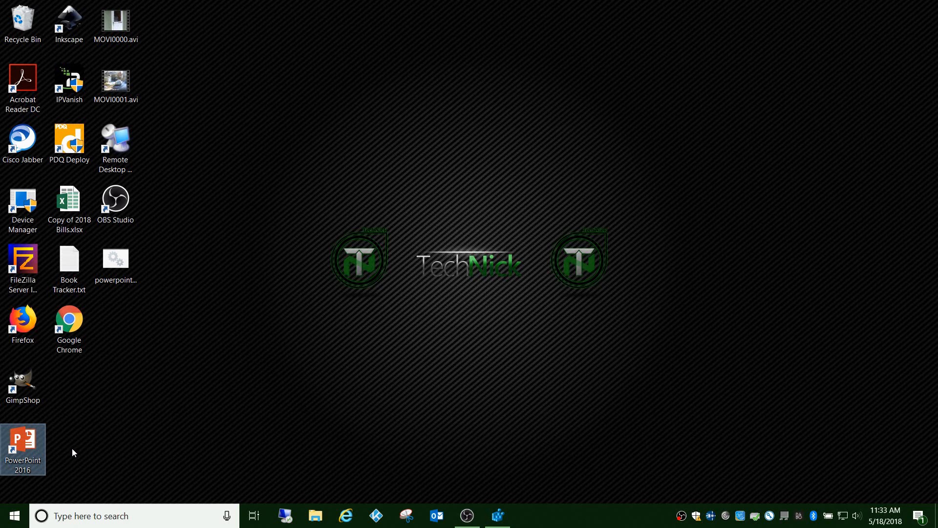
mouse_move(69, 434)
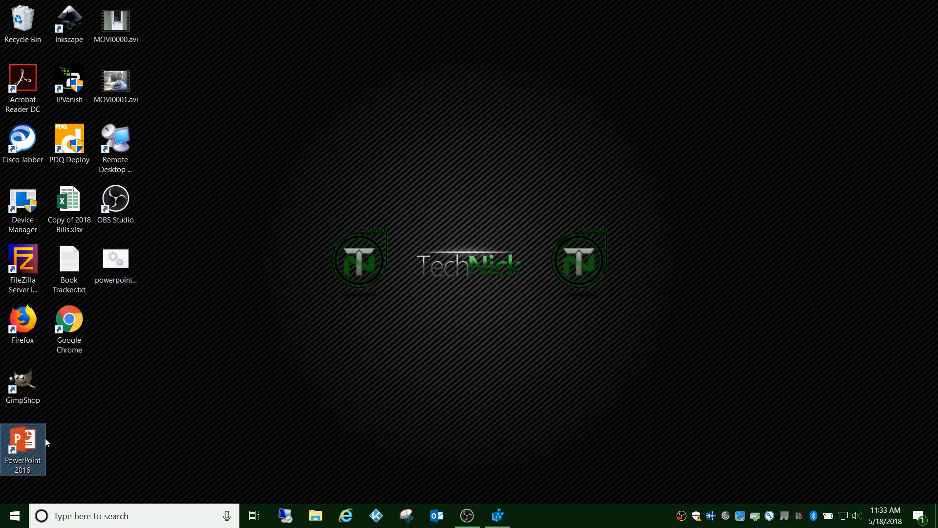
mouse_move(22, 442)
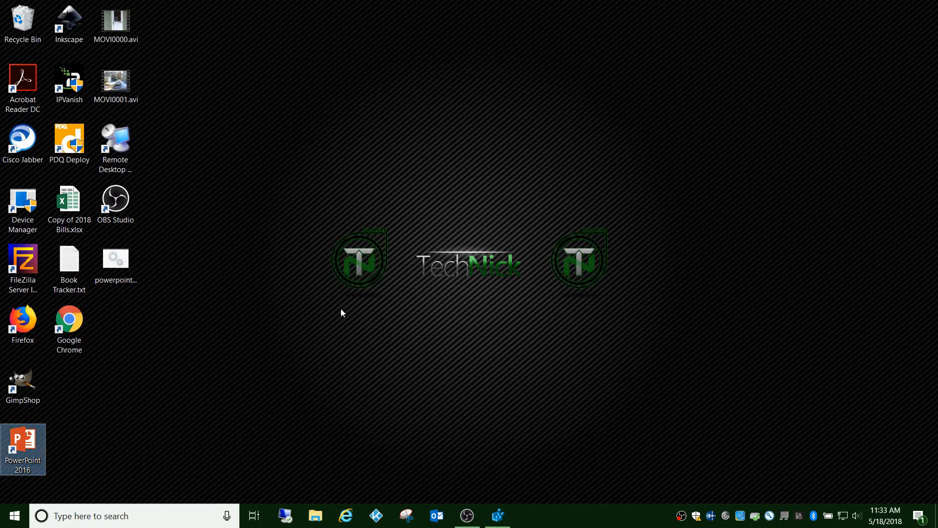
mouse_move(483, 425)
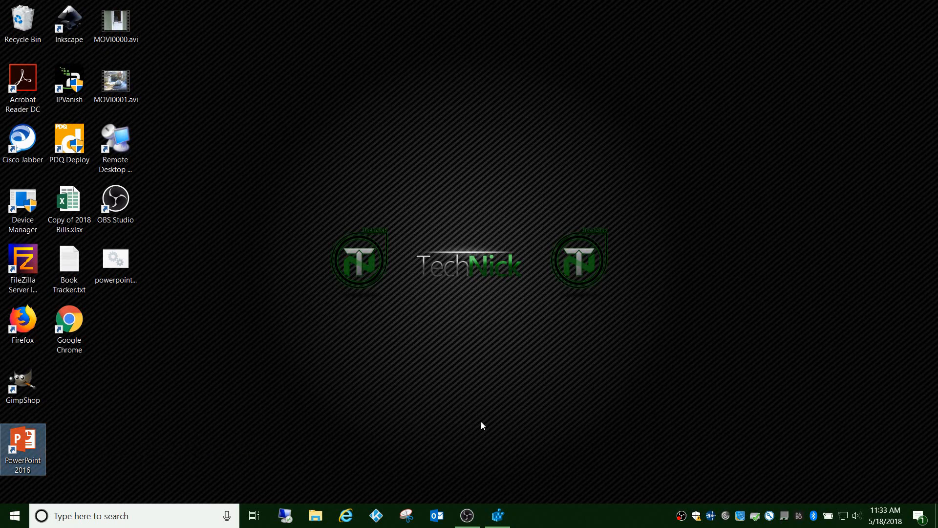
Launch PowerPoint, create the Welcome to PowerPoint presentation and start the slide show from the beginning.
double_click(24, 448)
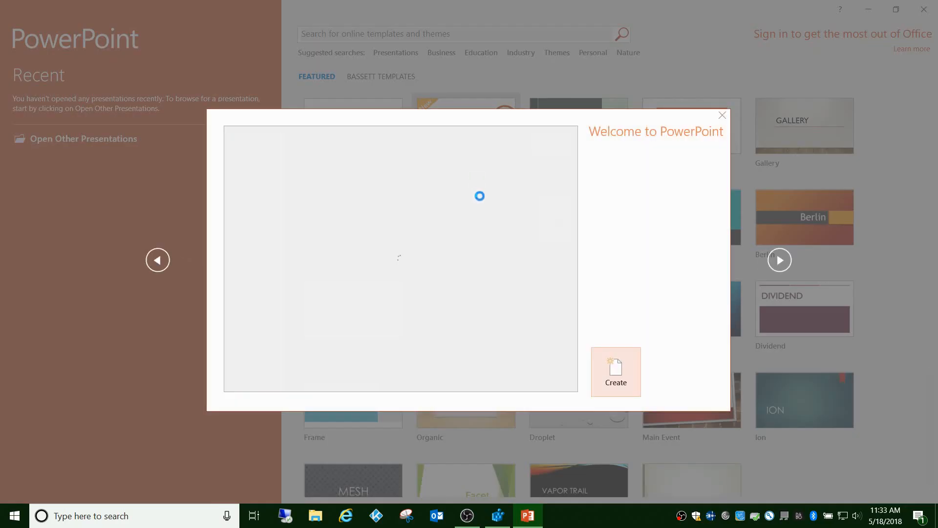
click(614, 372)
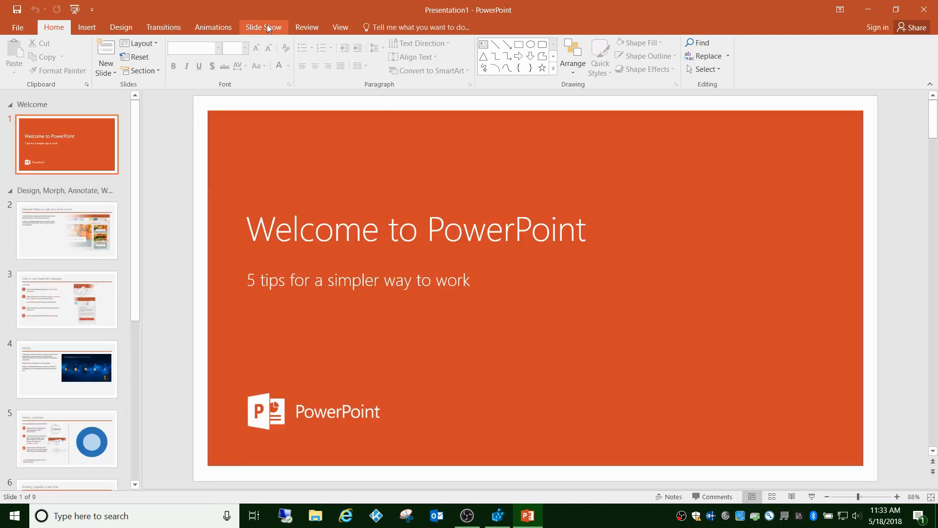
click(263, 28)
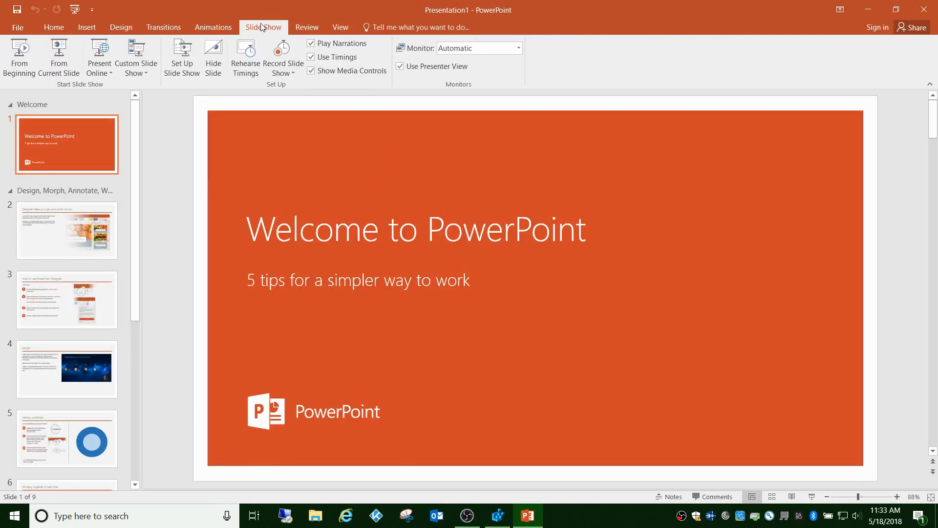
mouse_move(437, 65)
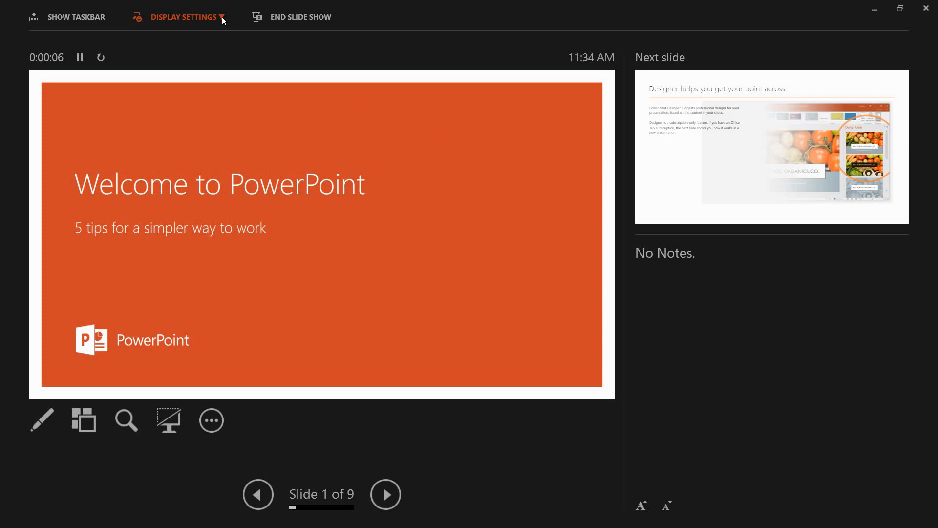
Show Presenter View's Display Settings choices before ending the slide show.
click(184, 17)
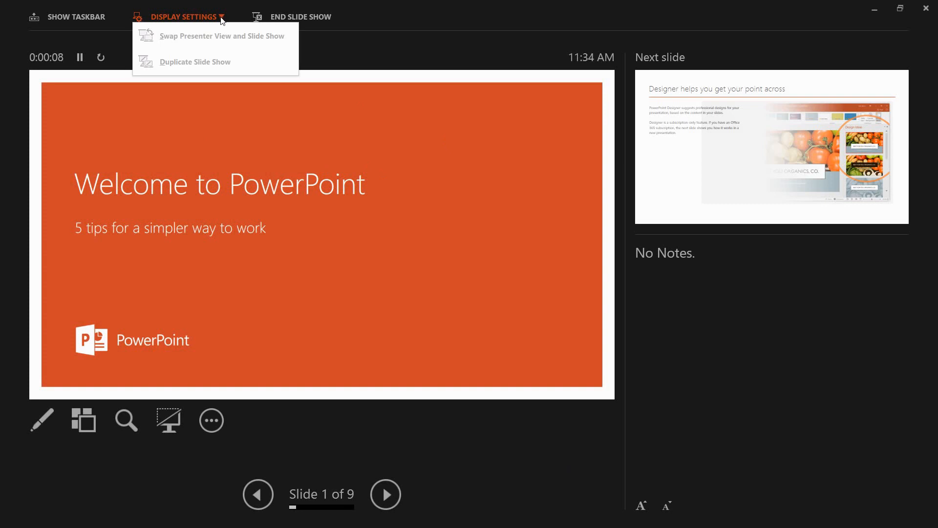
mouse_move(209, 71)
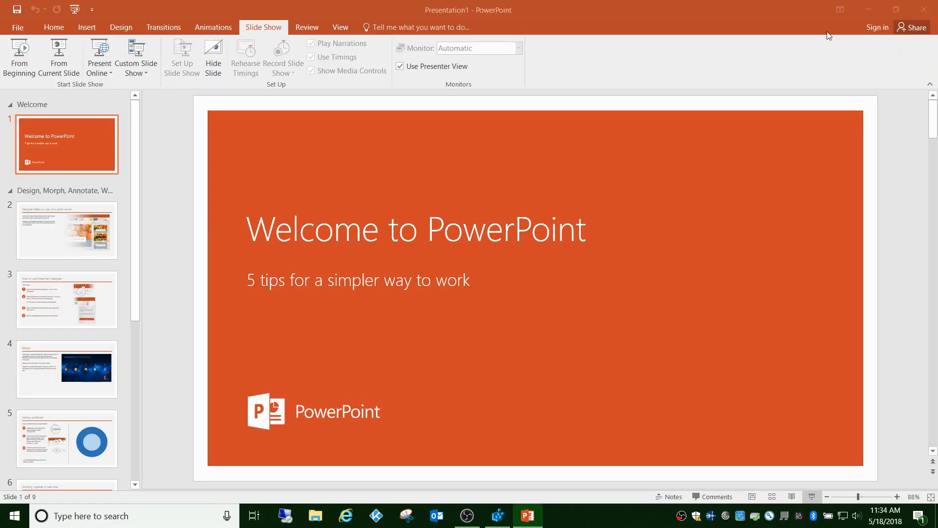
Uncheck Use Presenter View on the Slide Show tab and close PowerPoint.
click(400, 66)
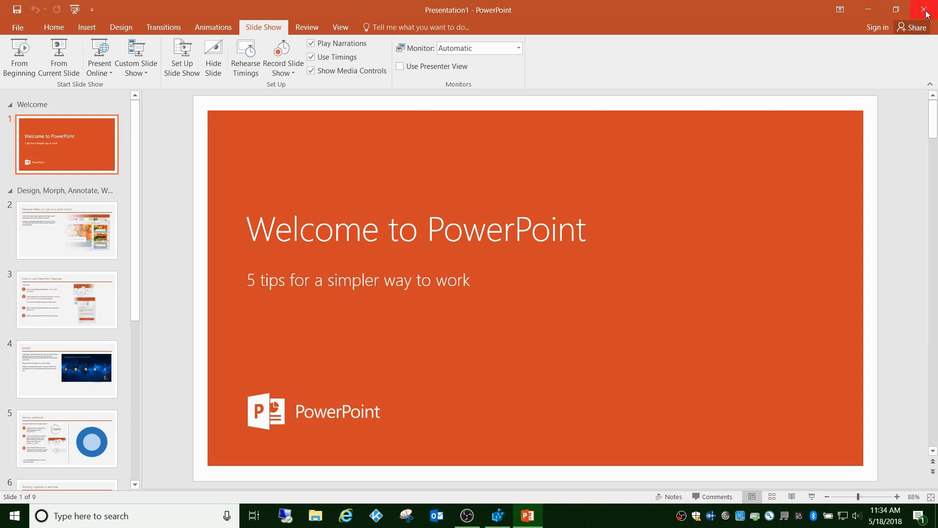
click(927, 10)
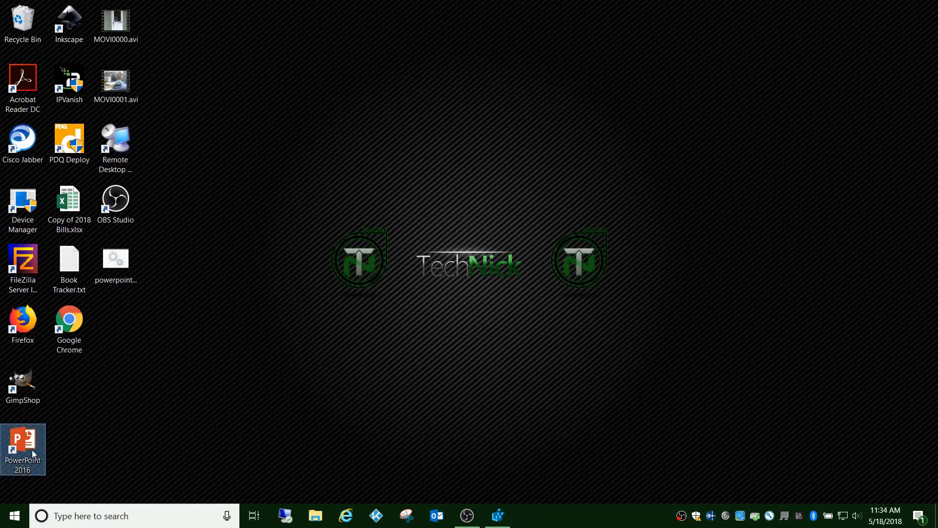
Relaunch PowerPoint with the Welcome presentation and verify Use Presenter View is still unchecked.
double_click(23, 440)
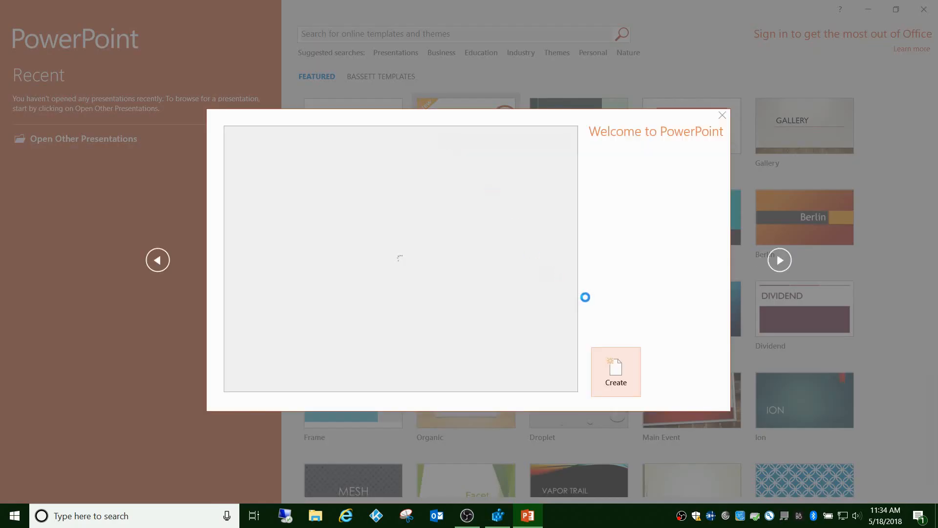
click(615, 371)
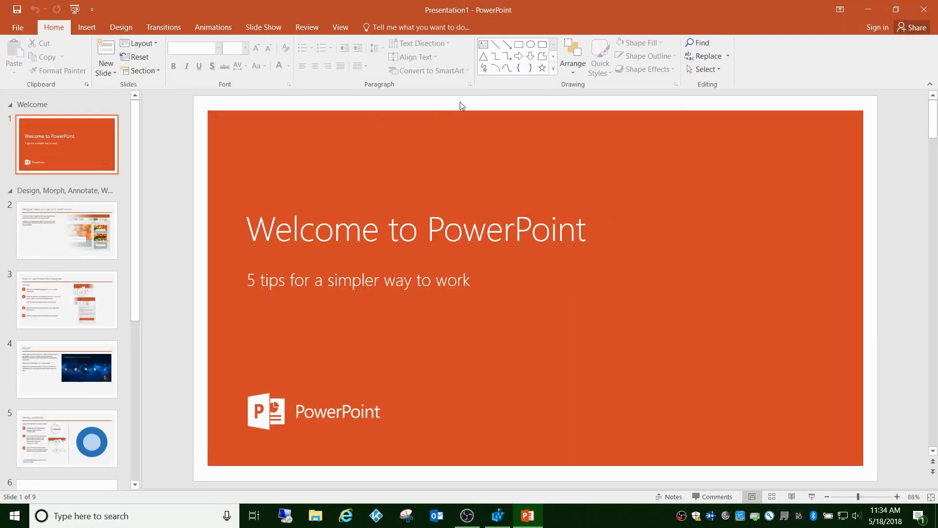
click(263, 27)
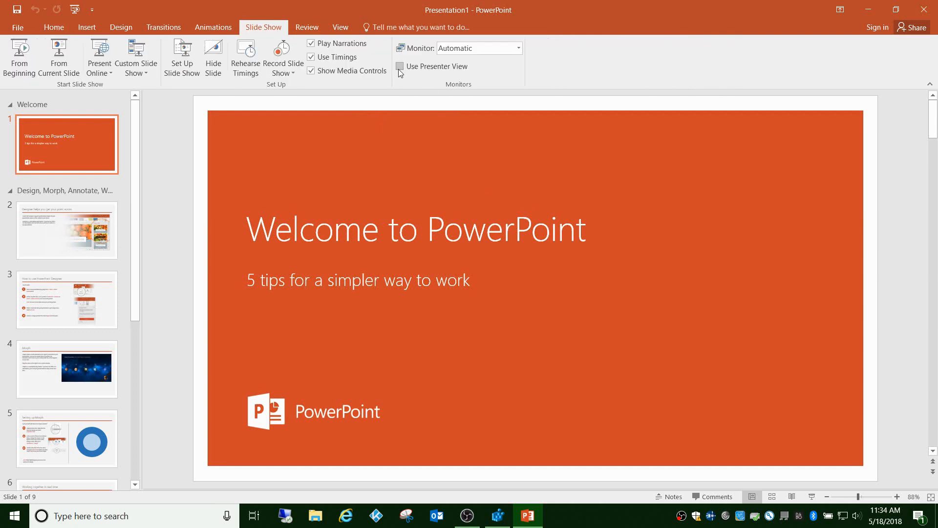
click(399, 66)
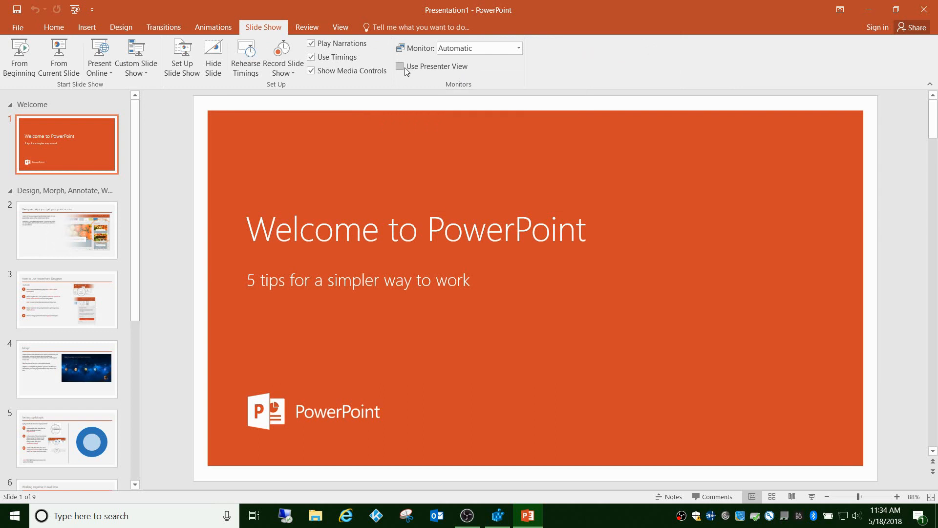
mouse_move(400, 66)
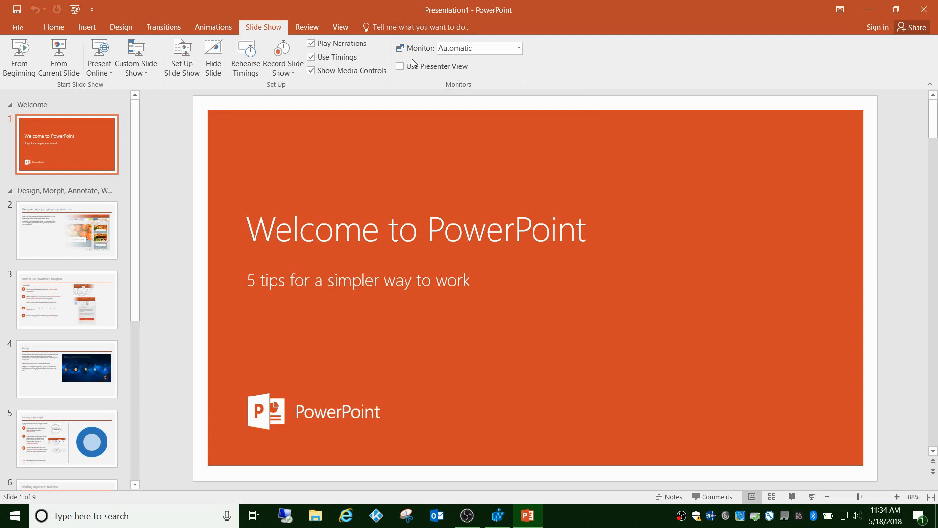
mouse_move(406, 78)
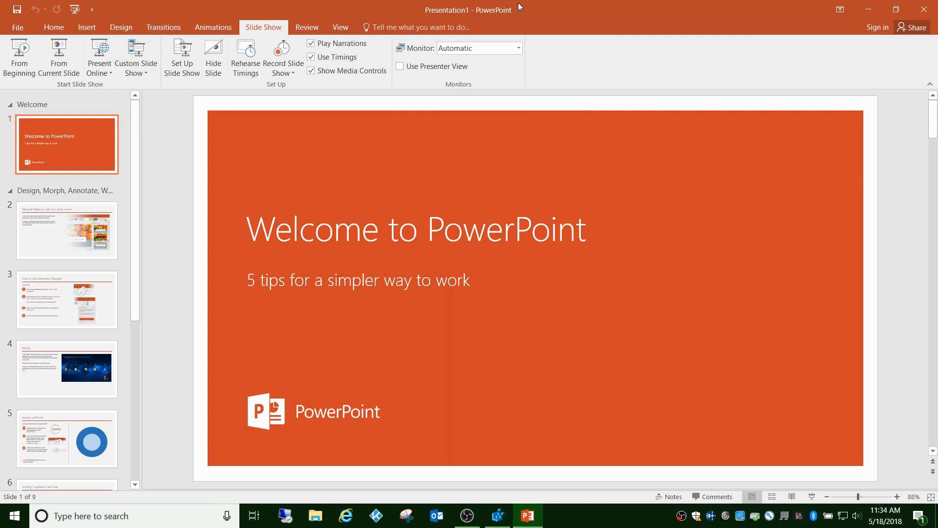
mouse_move(573, 5)
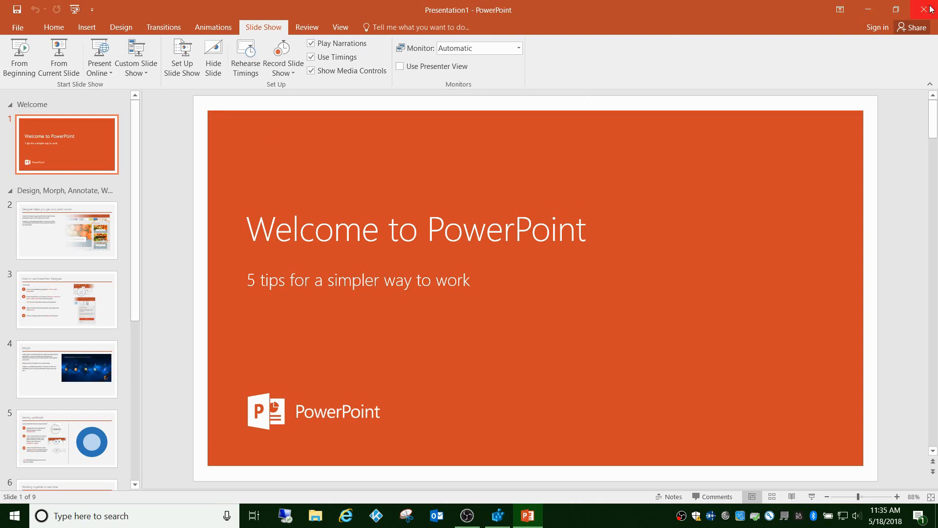
Close PowerPoint and in Registry Editor expand HKEY_CURRENT_USER\Software\Microsoft\Office\16.0.
click(497, 515)
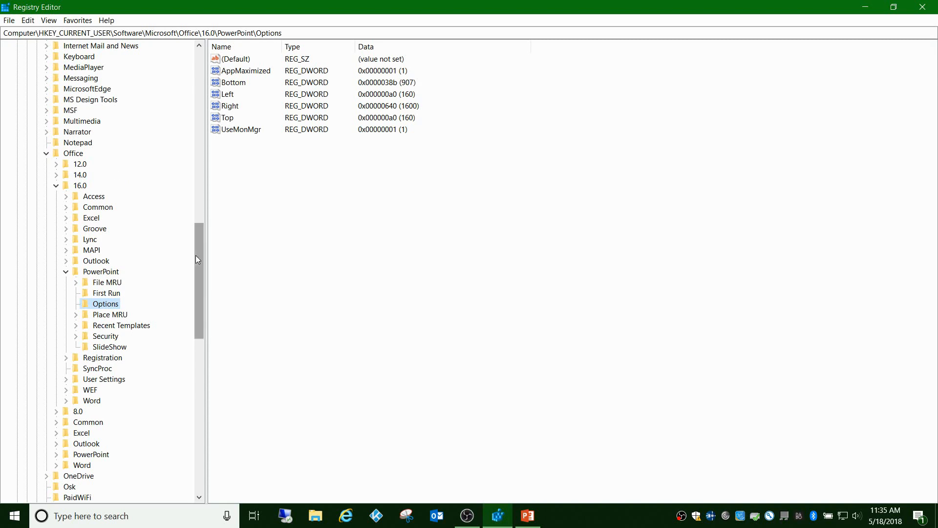
click(59, 164)
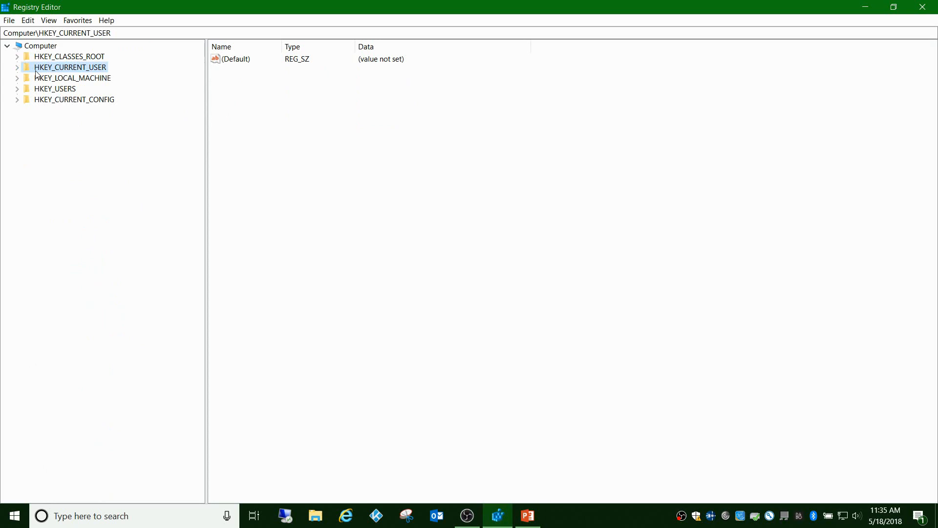
click(17, 67)
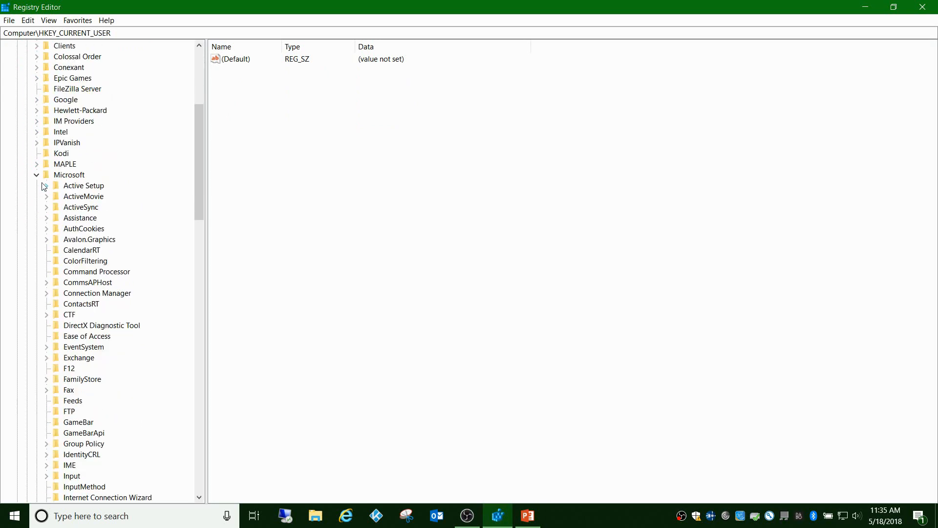
scroll(down, 3)
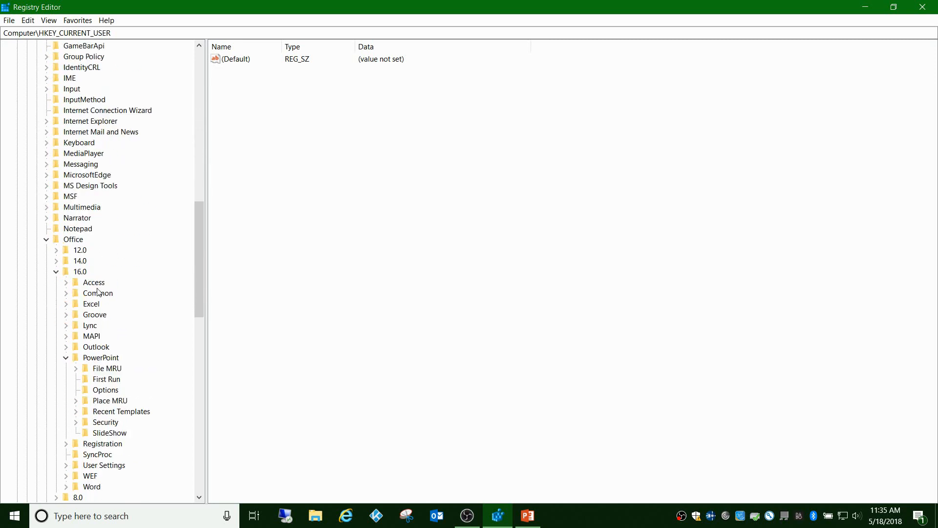
scroll(down, 3)
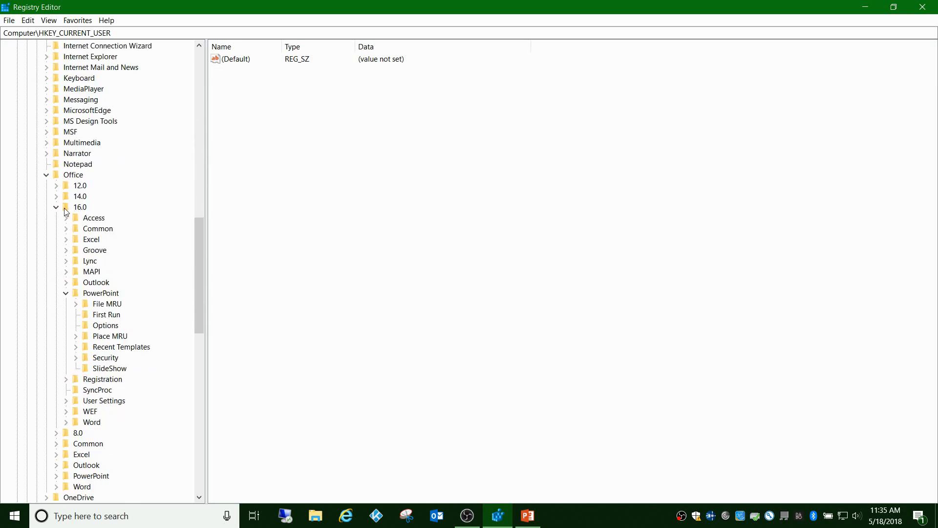
click(55, 207)
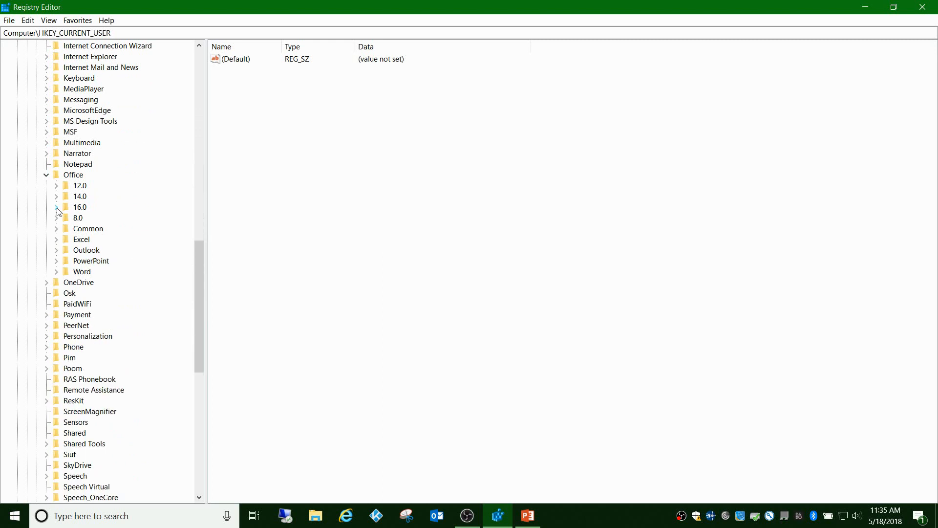
click(55, 207)
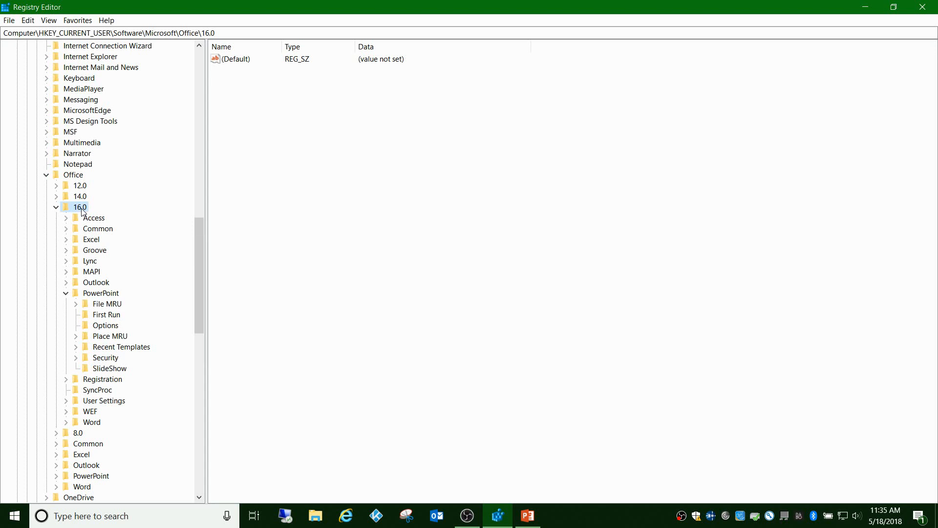
Open the PowerPoint\Options key and select the UseMonMgr value set to 0.
scroll(down, 3)
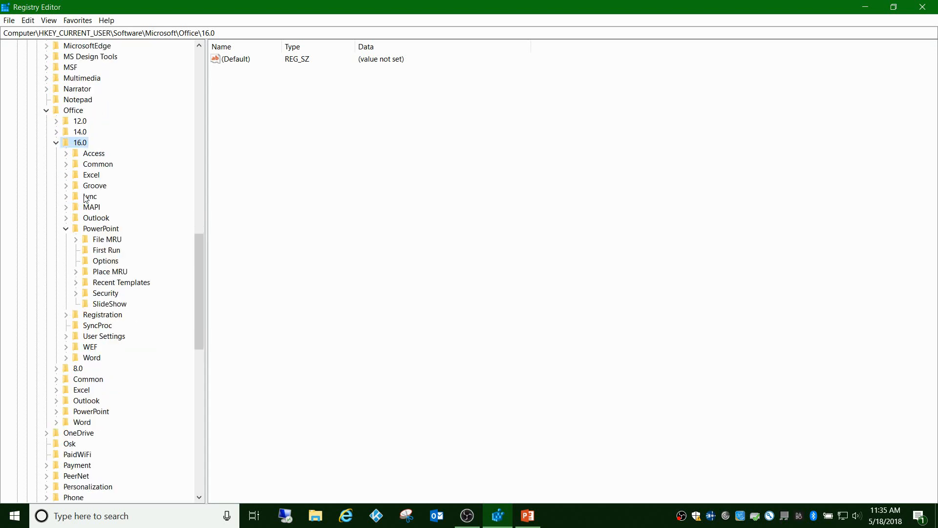
click(100, 228)
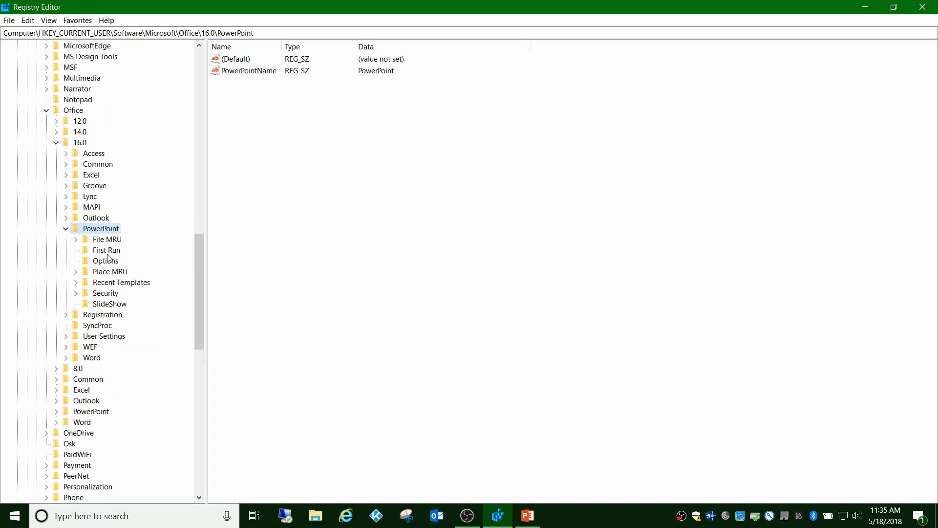
click(105, 259)
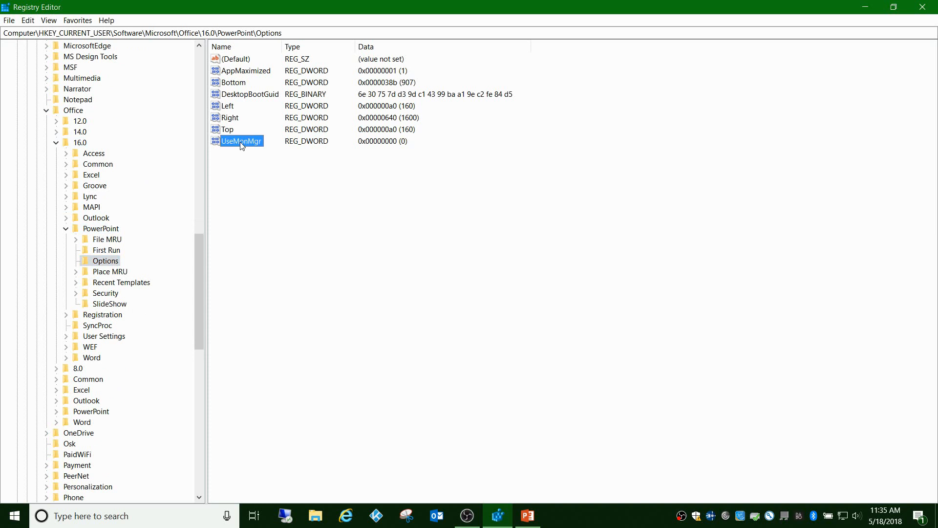
mouse_move(255, 149)
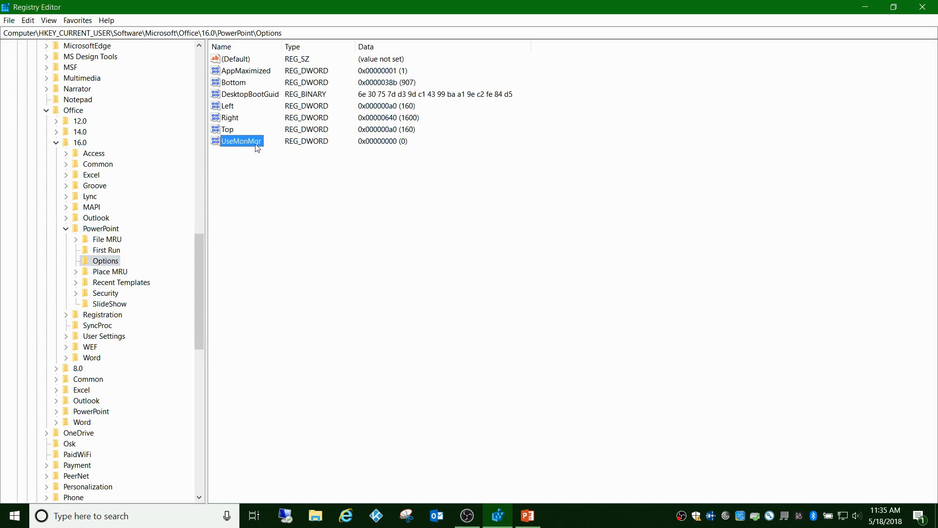
mouse_move(244, 149)
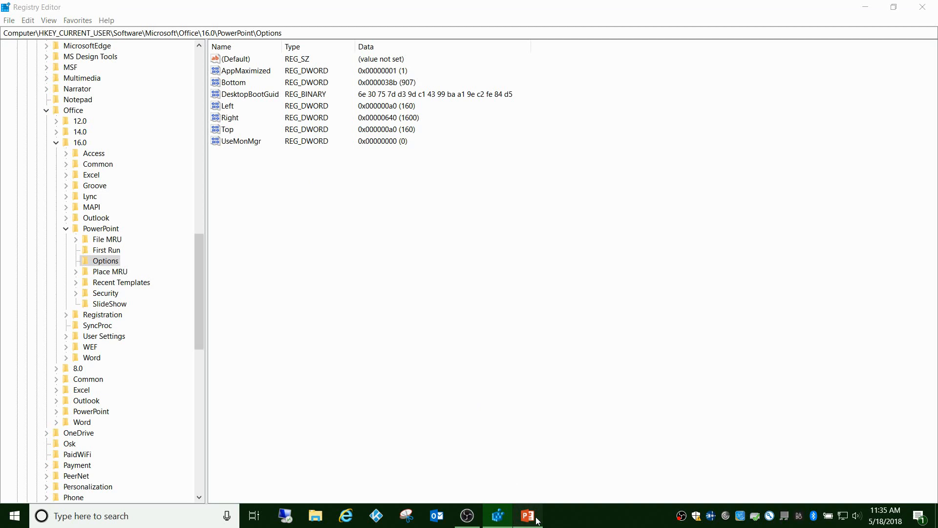
click(526, 515)
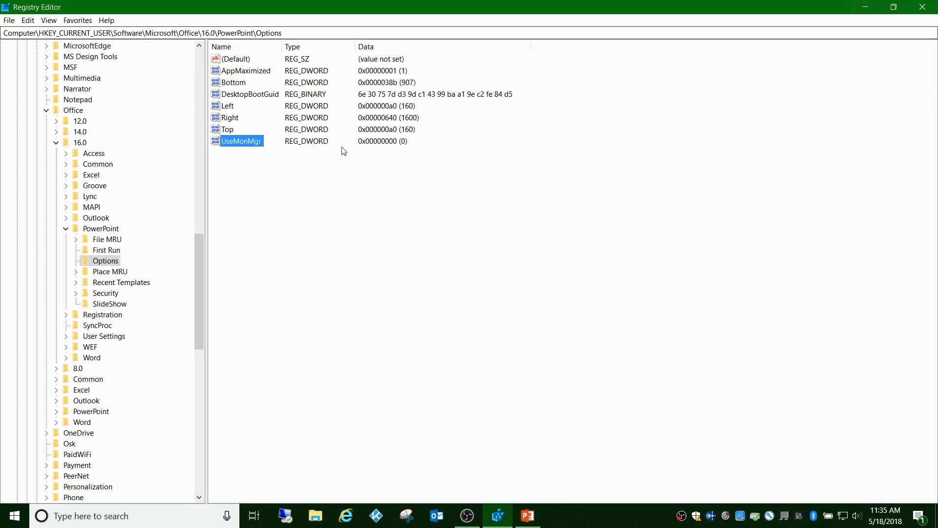
right_click(242, 140)
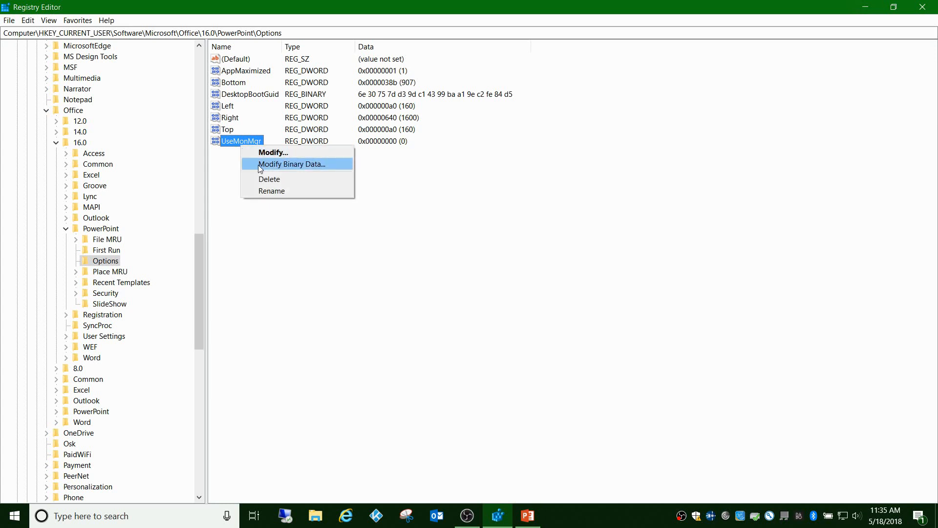
click(272, 152)
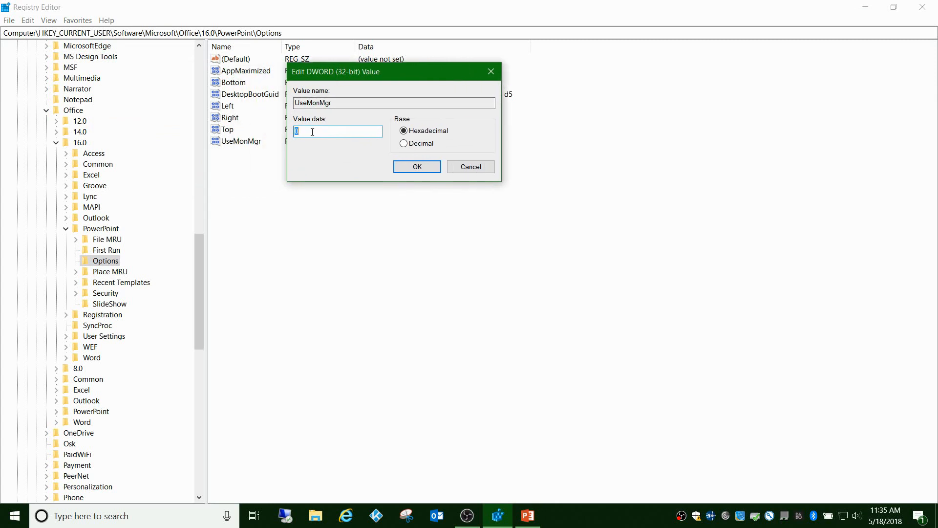
click(416, 167)
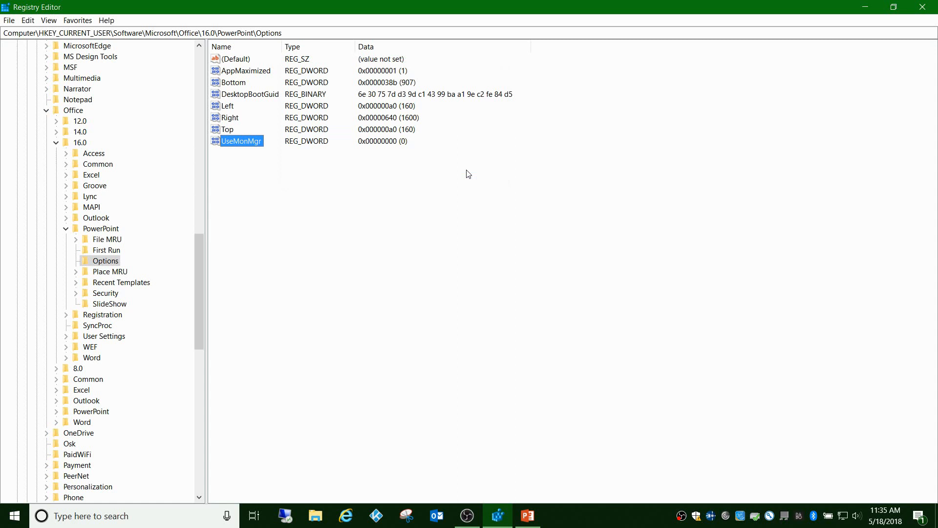
right_click(241, 141)
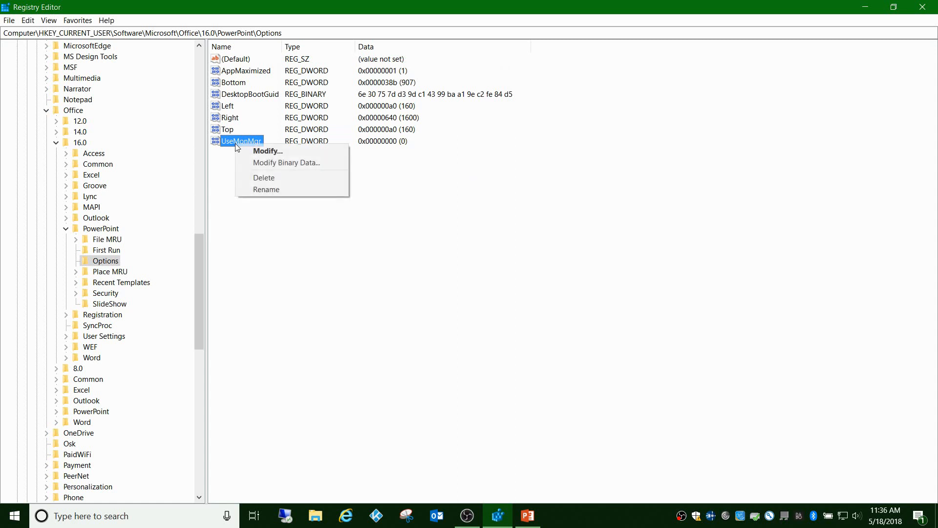
click(268, 151)
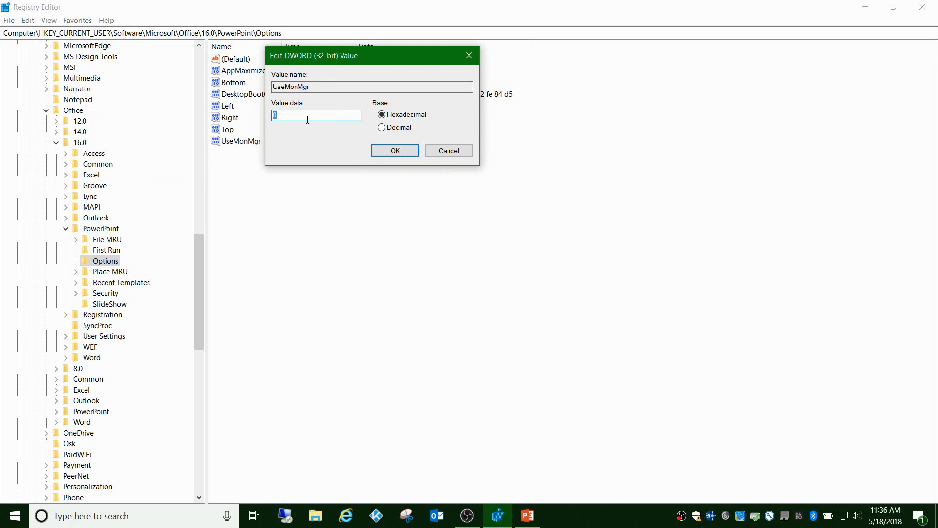
click(394, 151)
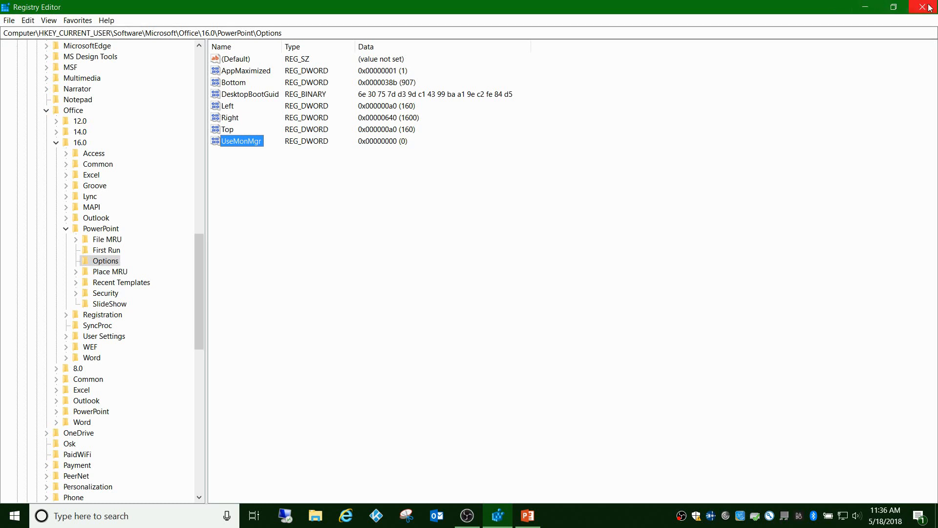
mouse_move(337, 248)
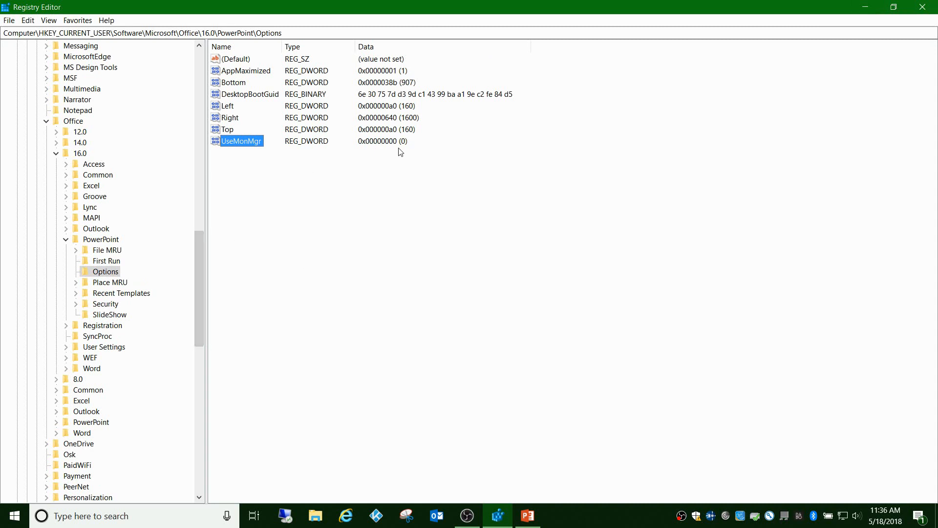
mouse_move(395, 149)
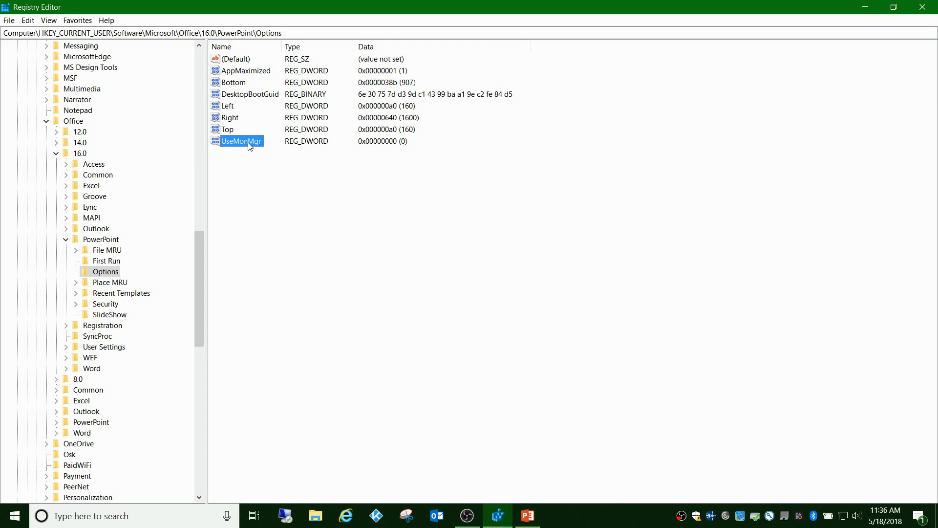
right_click(241, 141)
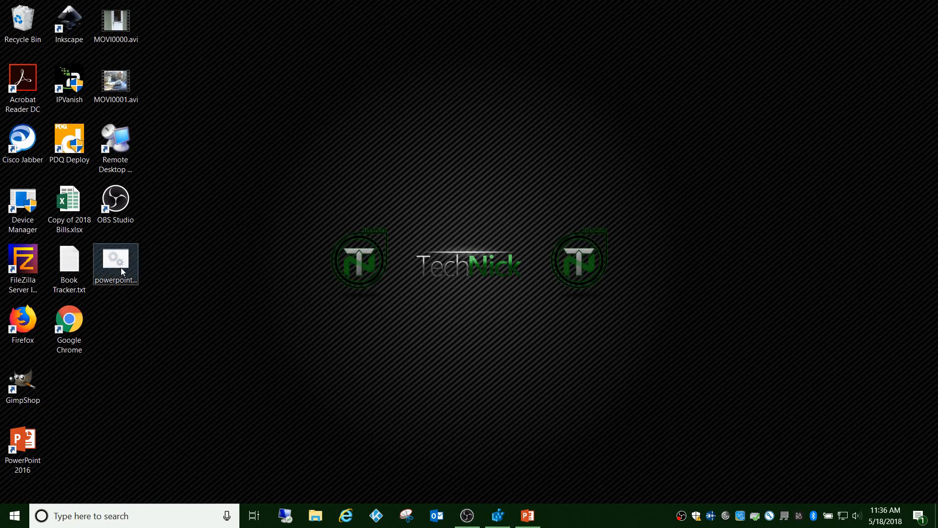
Check the startup batch file's context actions, then search for Run to enter shell:common startup.
right_click(116, 265)
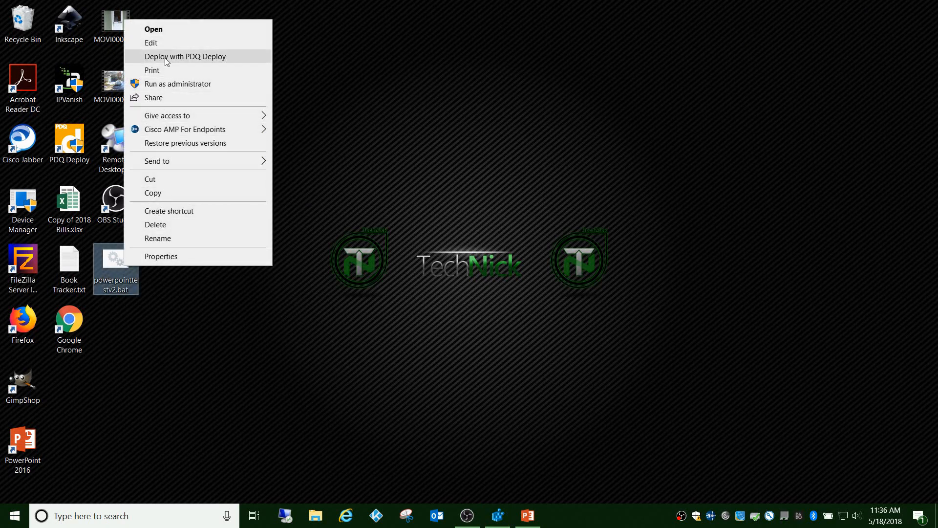
click(150, 42)
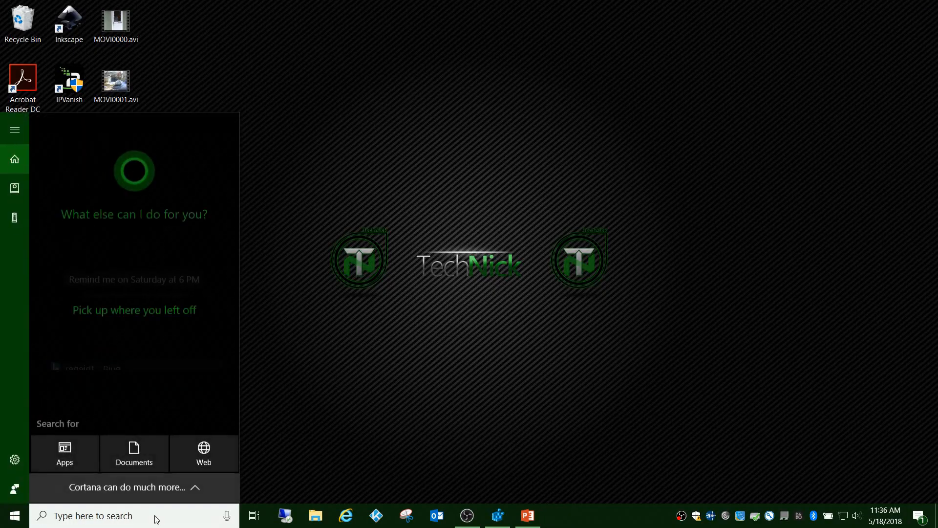
text(run)
text(shell:common star)
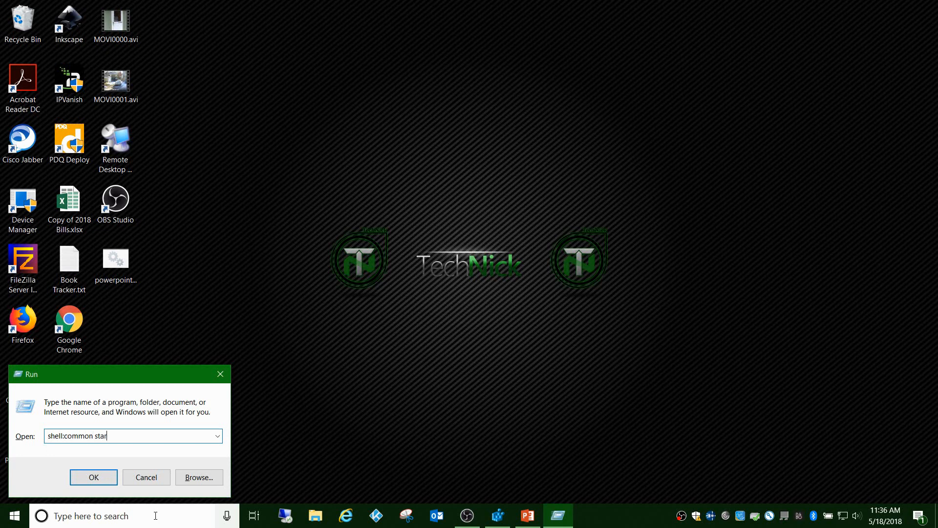
Open the all-users Startup folder from Run and review the Folder Options View tab.
click(94, 477)
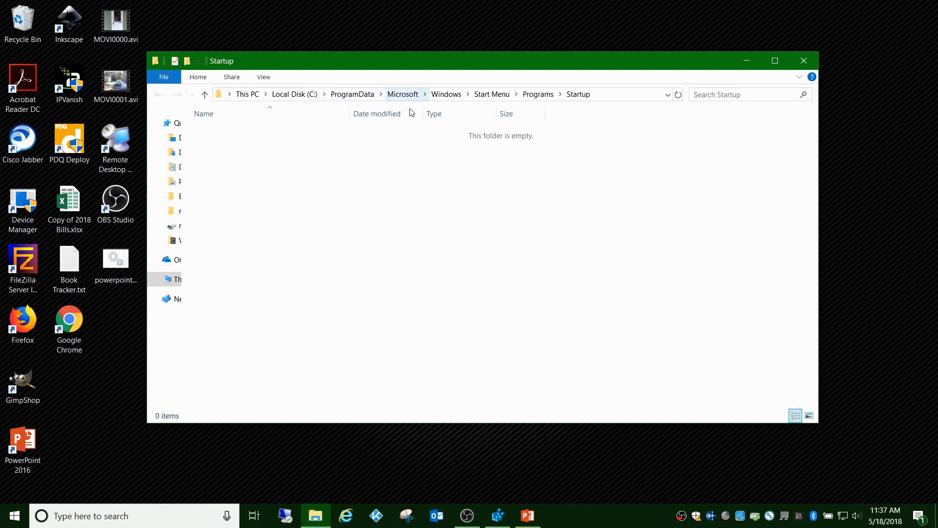
mouse_move(294, 94)
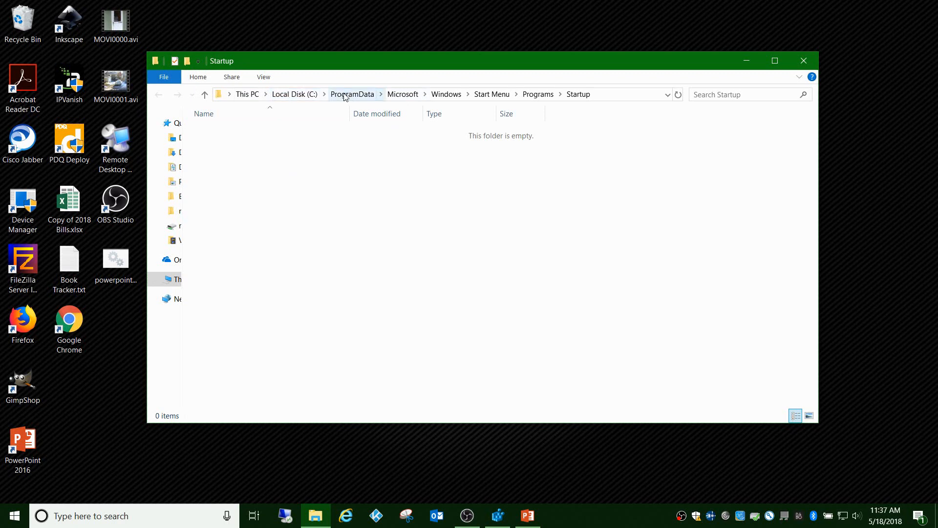
click(262, 76)
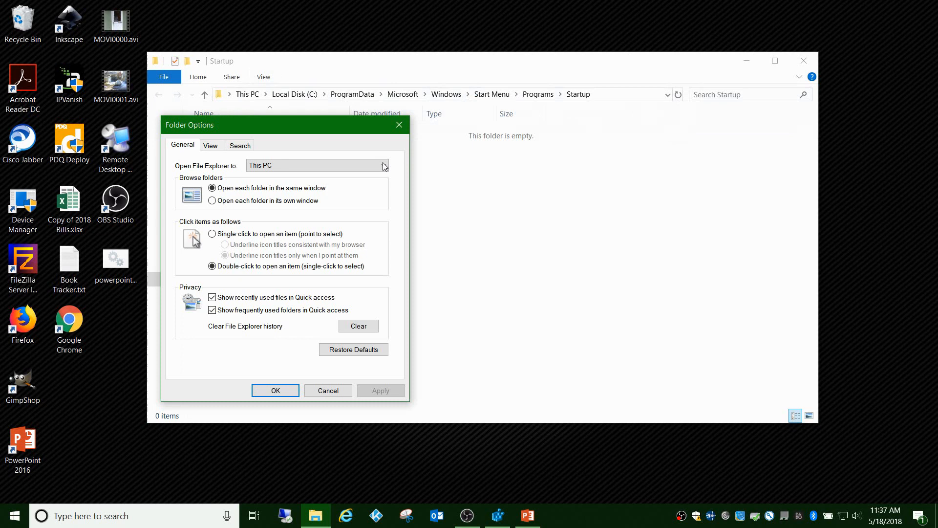
click(210, 145)
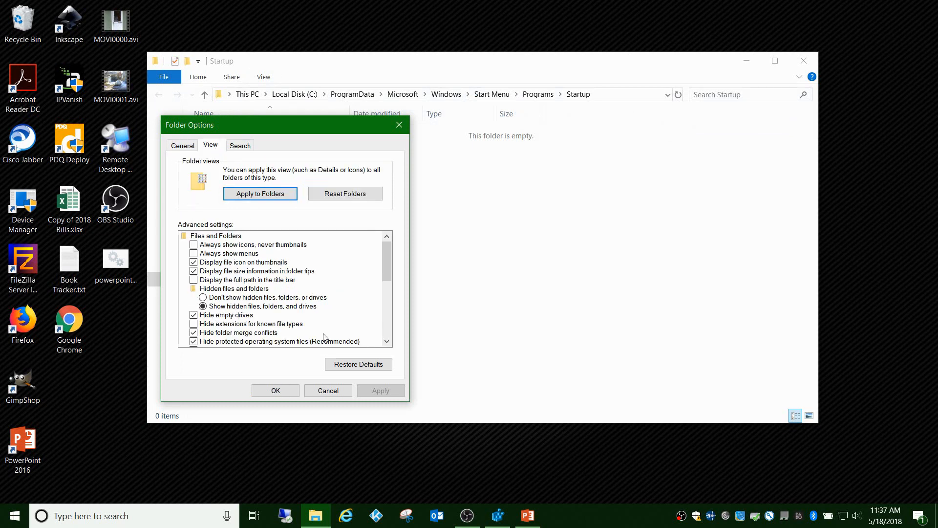
click(275, 390)
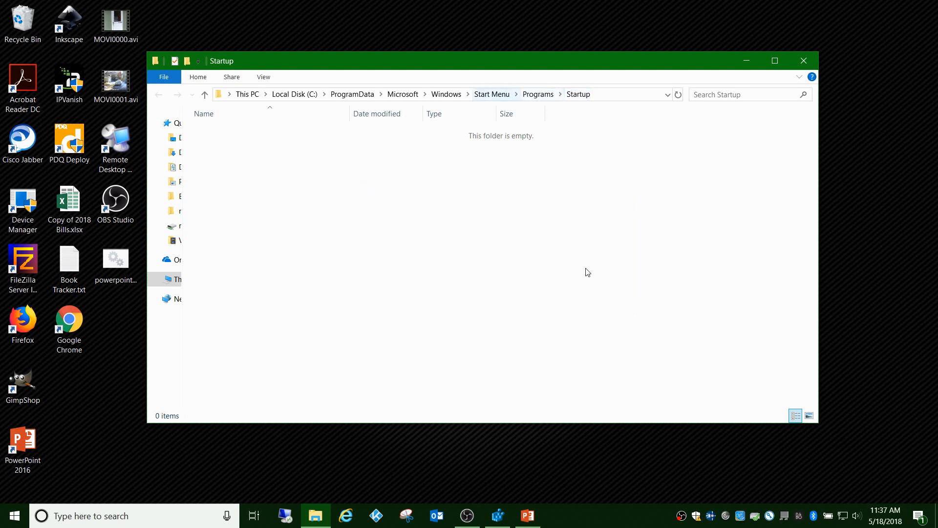
mouse_move(584, 283)
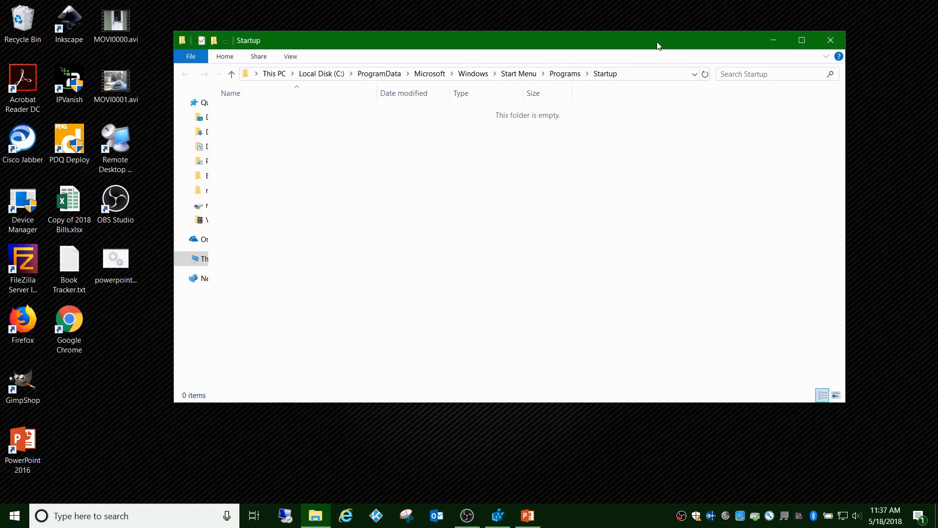
Open powerpointtestv2.bat for editing and search for Notepad to start a blank window.
click(115, 257)
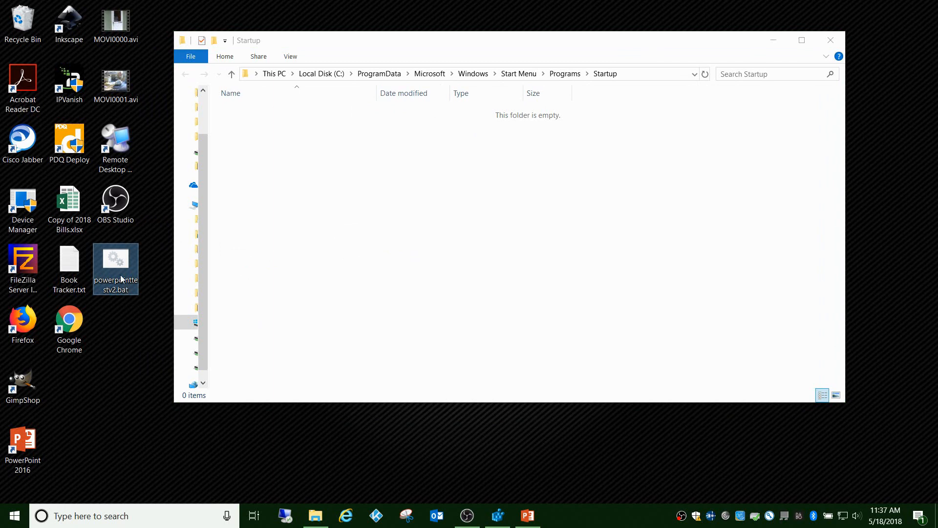
right_click(115, 267)
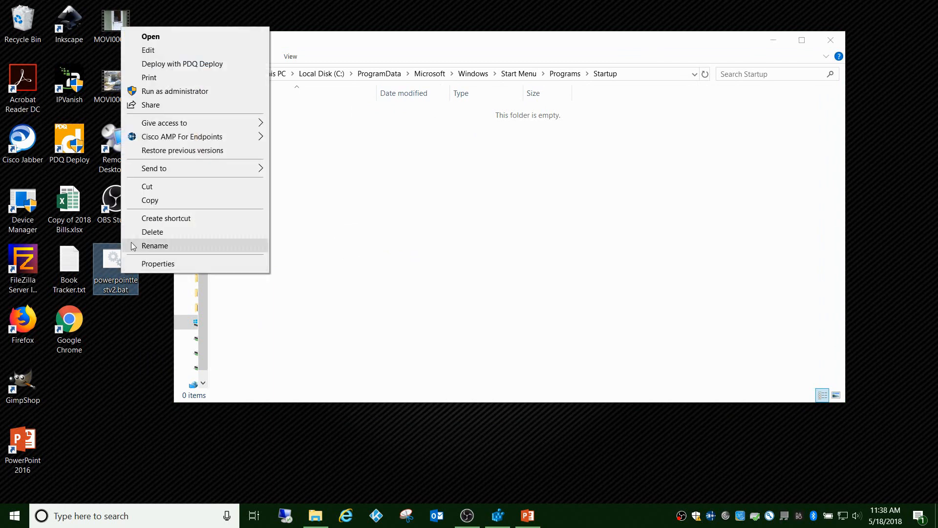
click(148, 50)
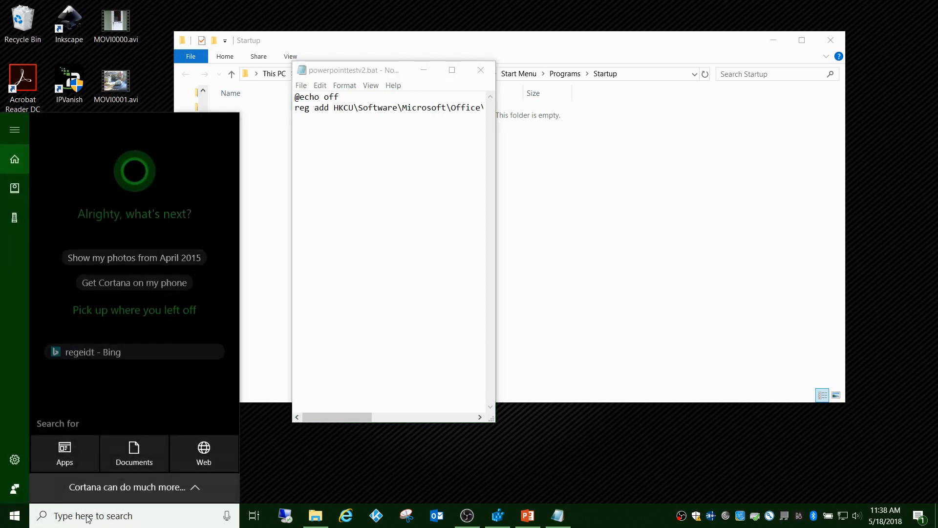
text(Notep)
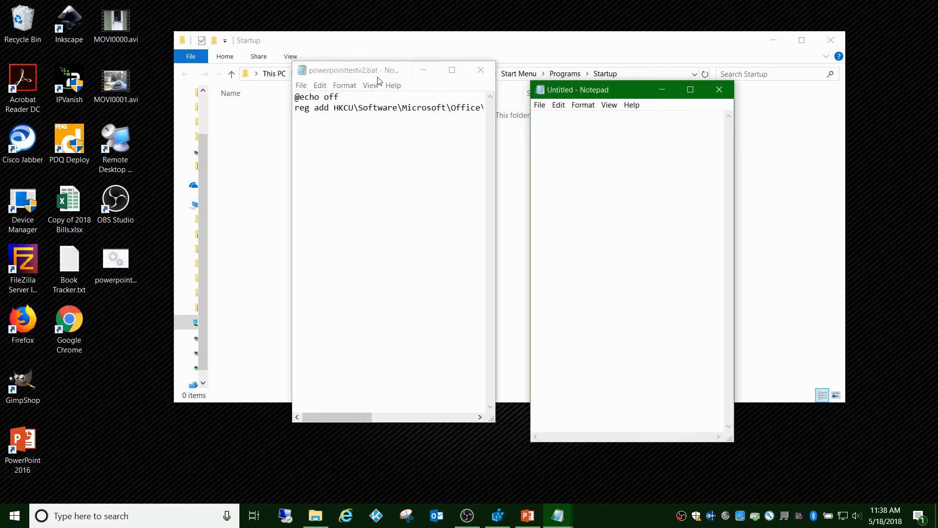
Maximize the batch file window and copy its whole reg add UseMonMgr script.
click(452, 70)
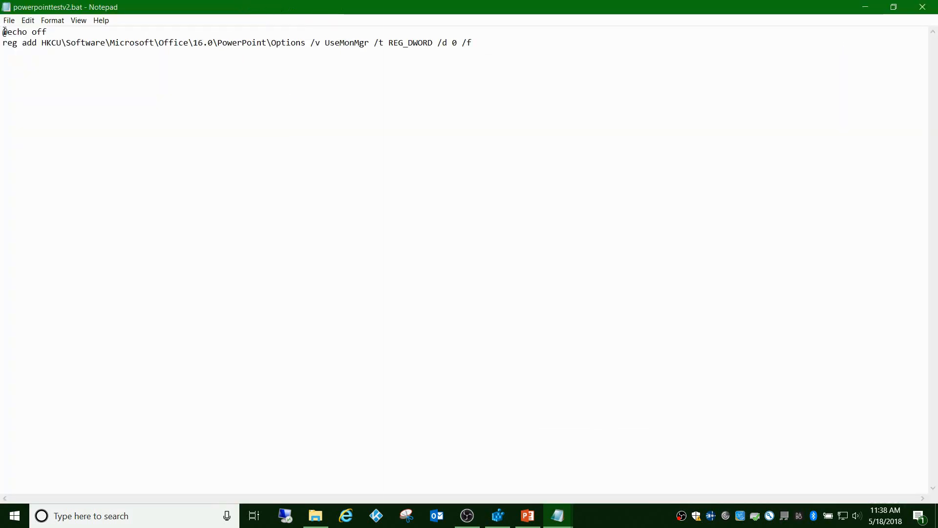
key(ctrl+a)
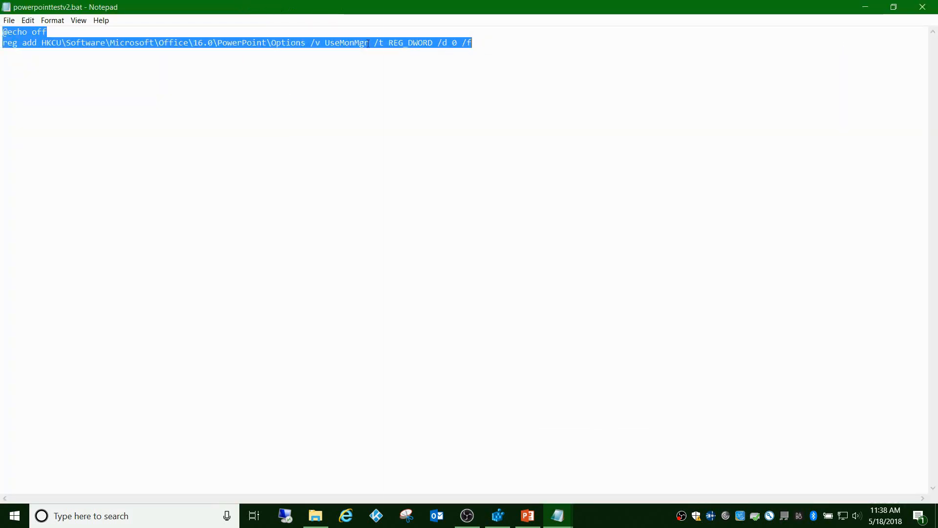
click(195, 42)
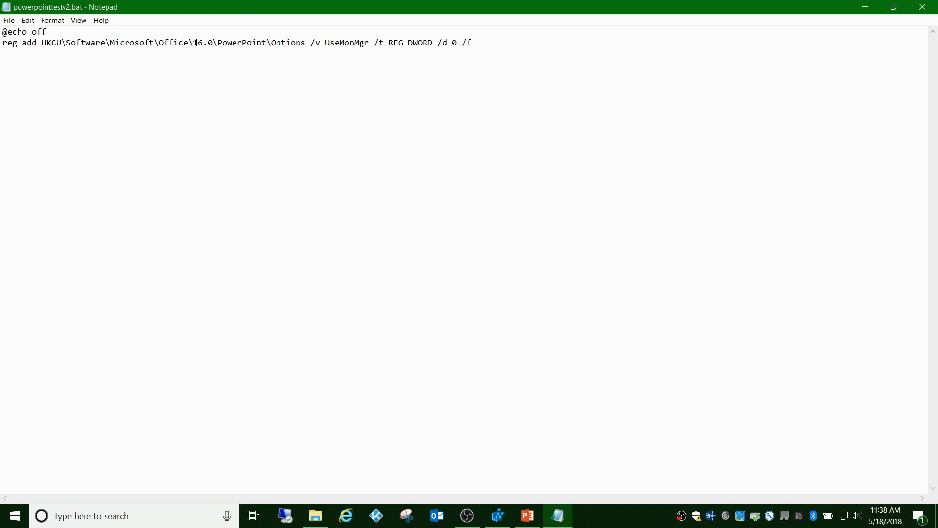
double_click(199, 42)
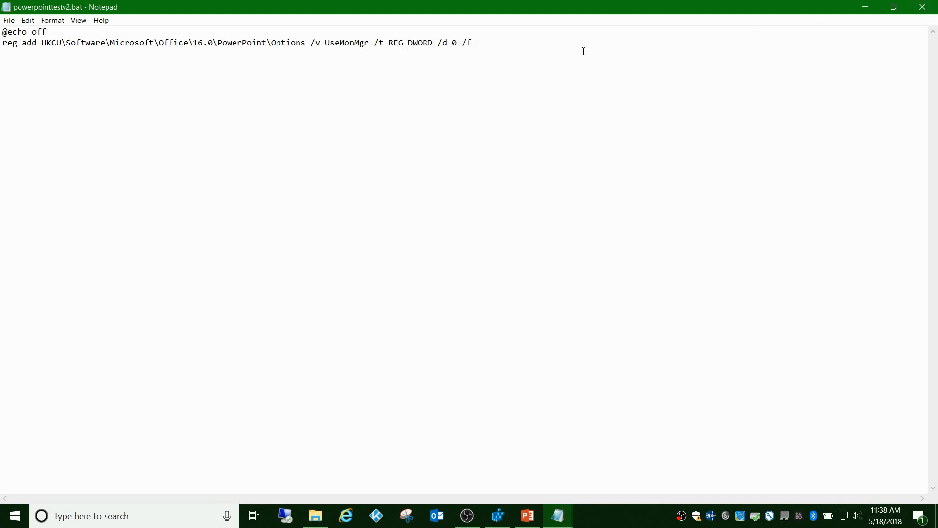
key(ctrl+a)
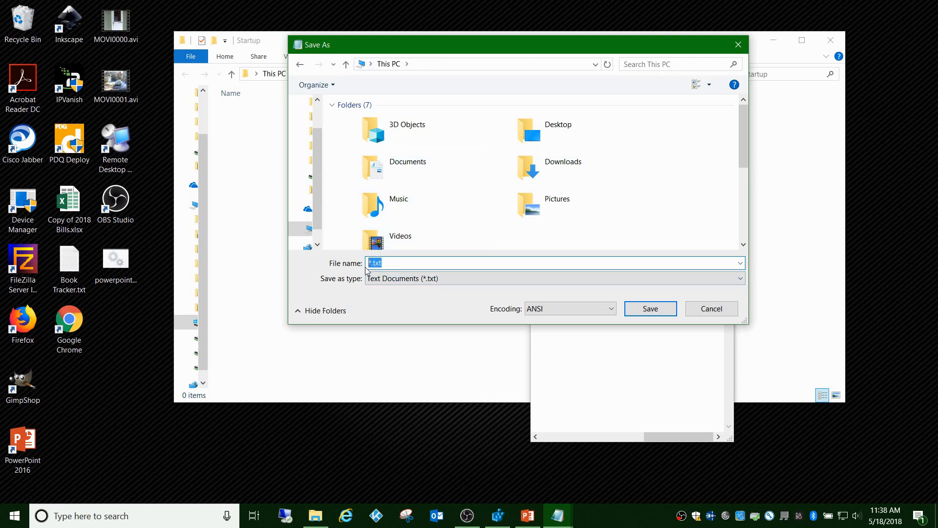
mouse_move(407, 332)
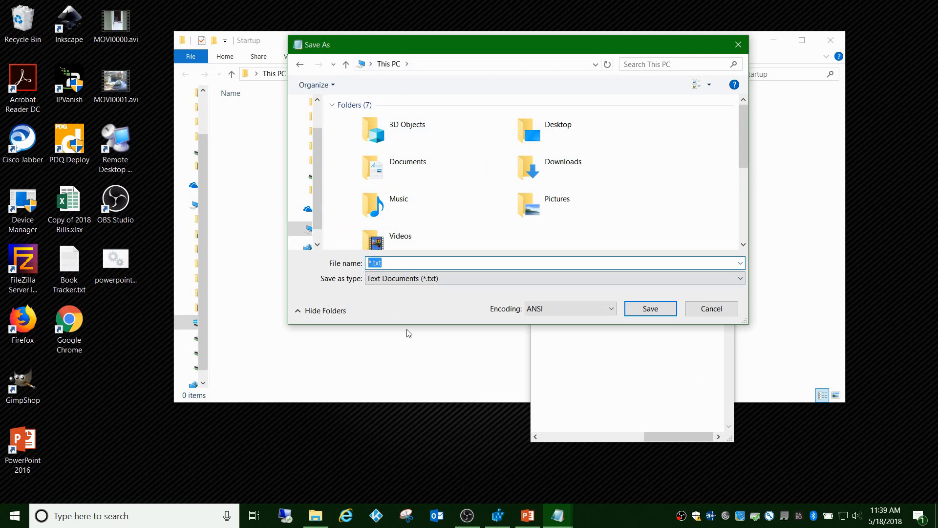
Start saving the pasted script as powerpoint.bat, then cancel the Save As.
text(p)
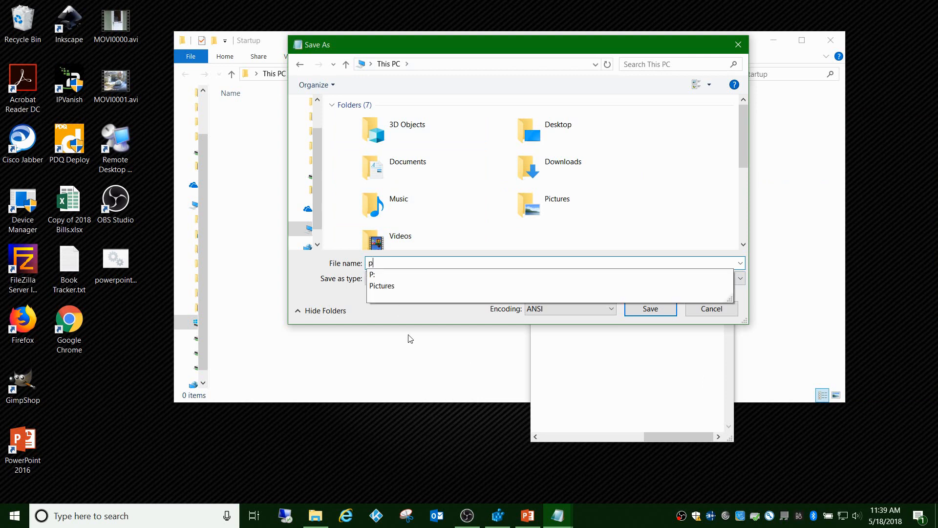
text(owerpoin)
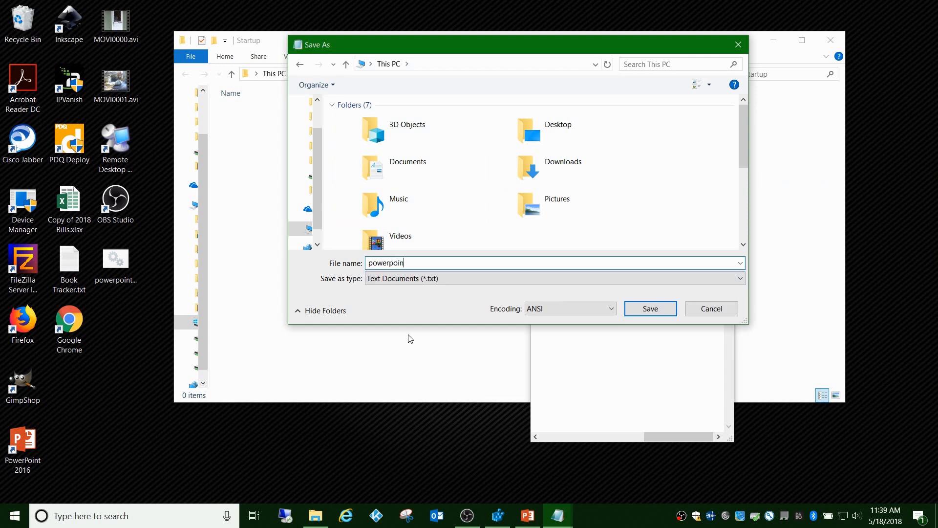
text(t.bat)
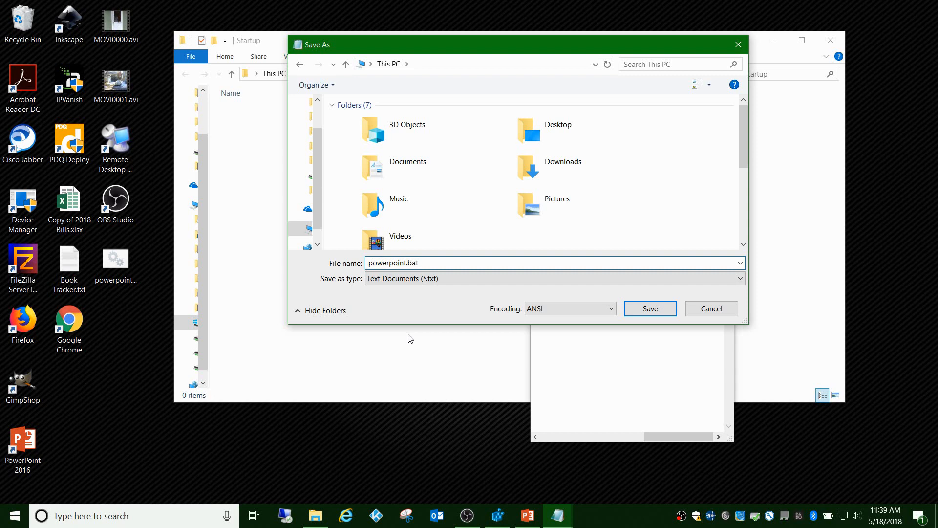
click(650, 308)
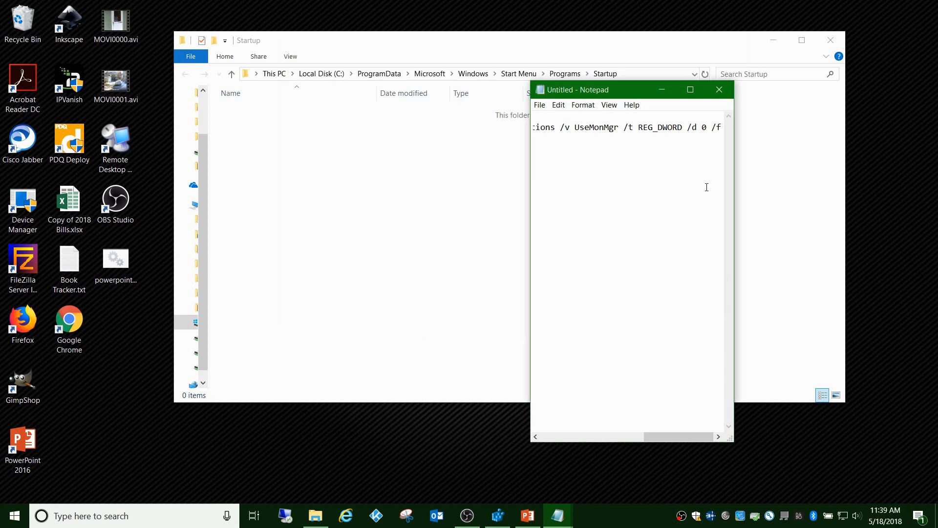
Close the untitled Notepad unsaved and move the .bat into Startup with administrator permission.
click(719, 89)
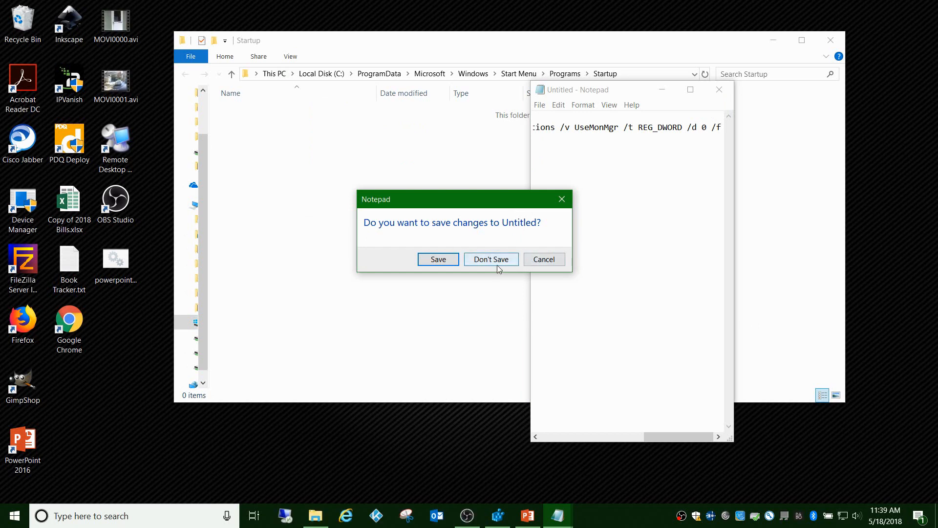
click(490, 259)
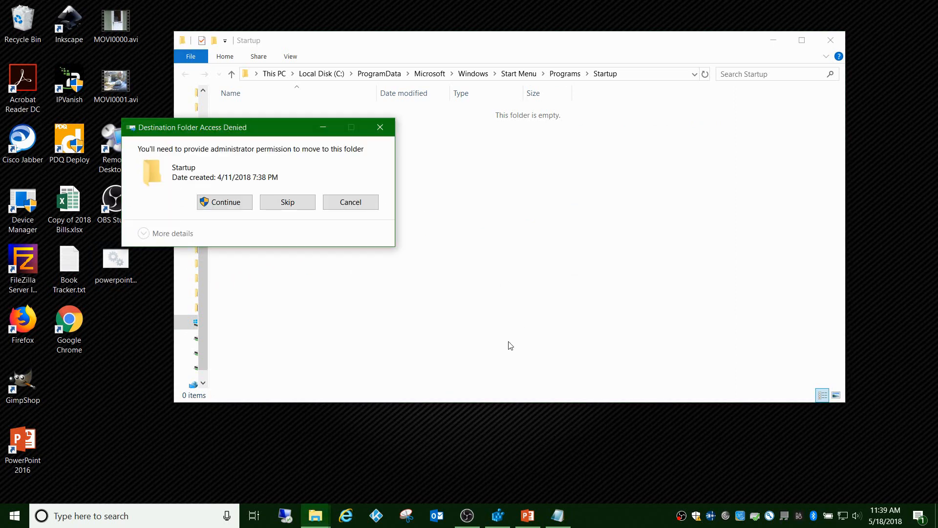
click(223, 202)
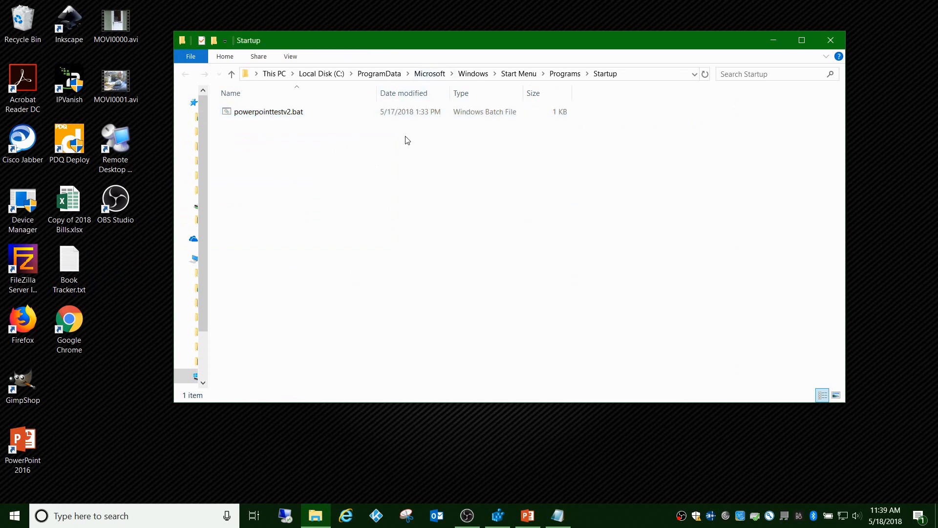
mouse_move(267, 112)
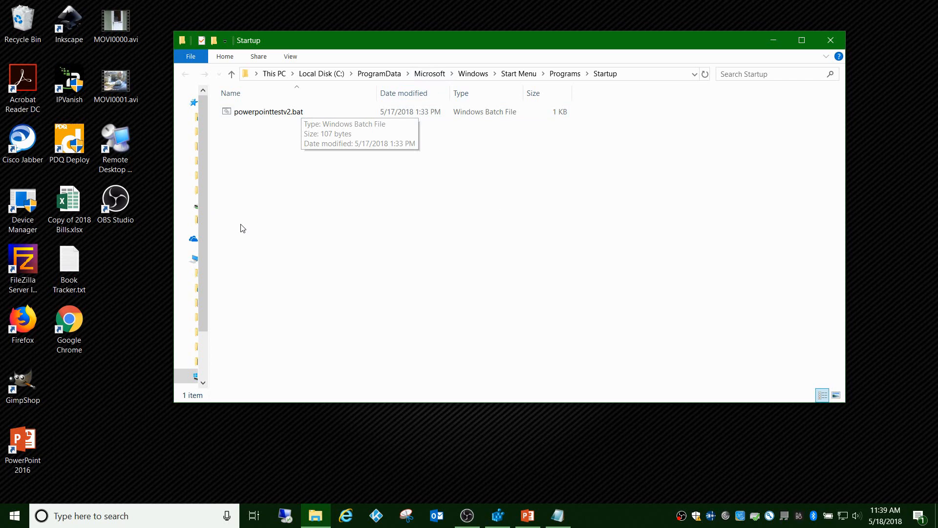
mouse_move(276, 111)
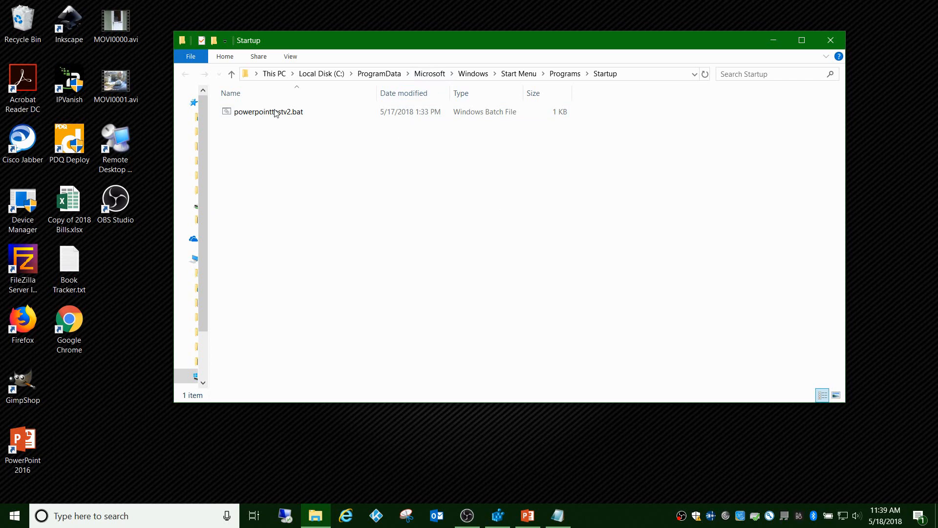
mouse_move(276, 112)
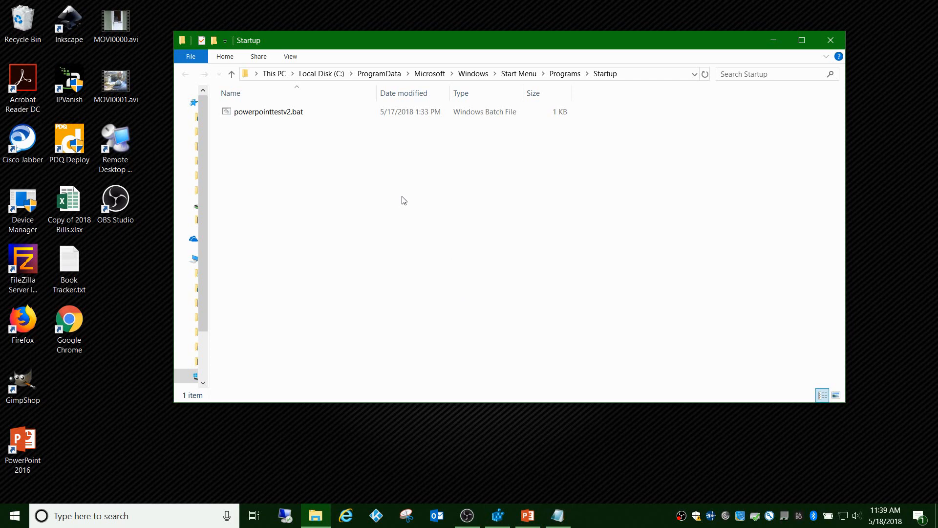
mouse_move(389, 201)
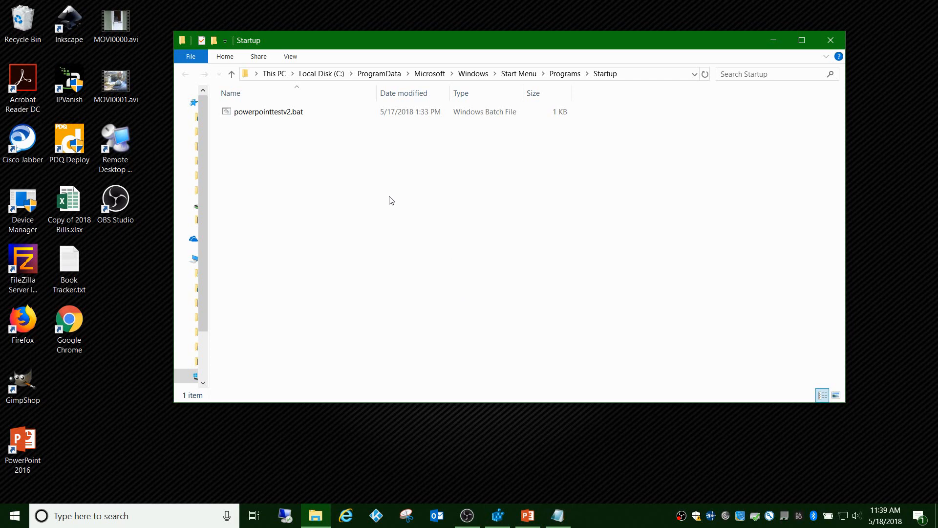
mouse_move(393, 203)
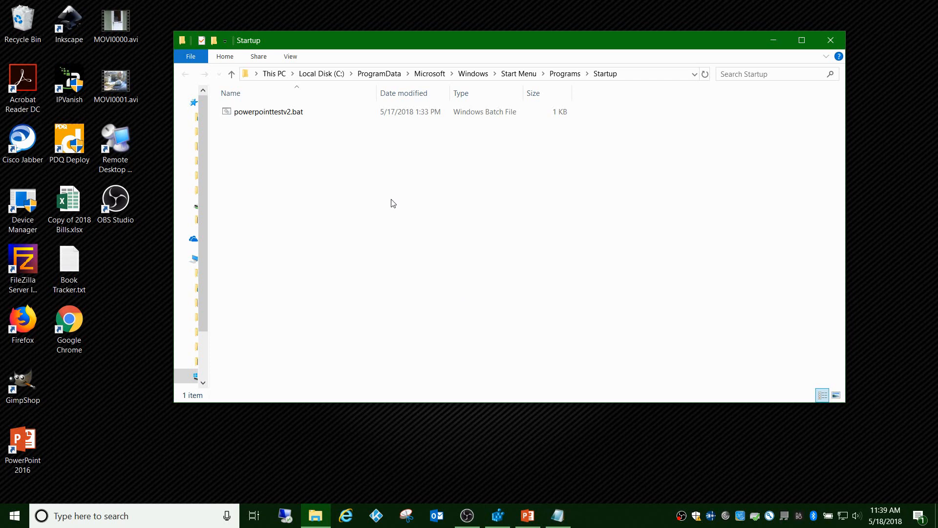
Select powerpointtestv2.bat in the Startup folder, then the PowerPoint 2016 desktop shortcut.
click(268, 112)
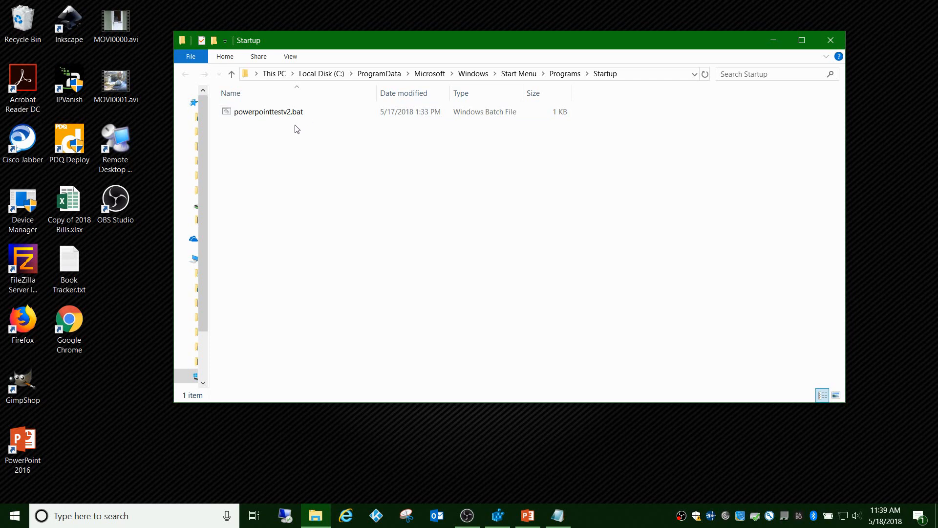
click(268, 112)
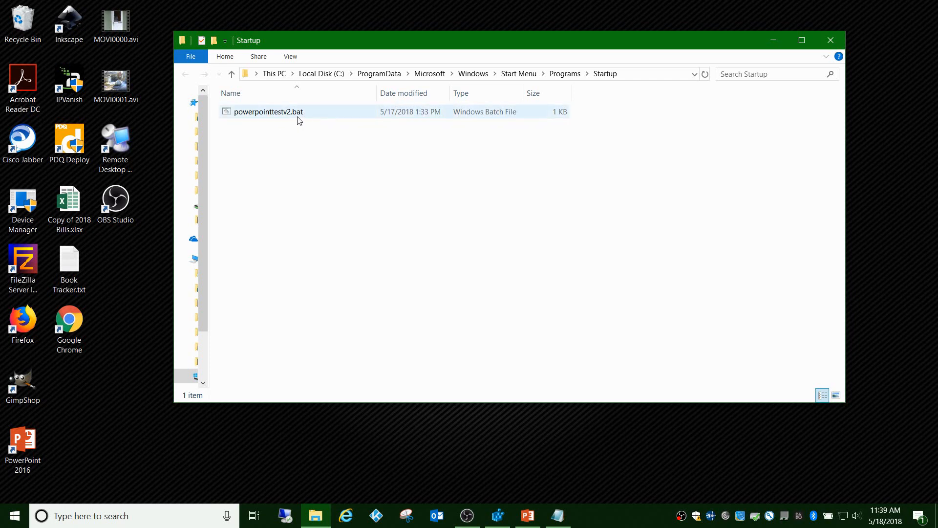
click(22, 445)
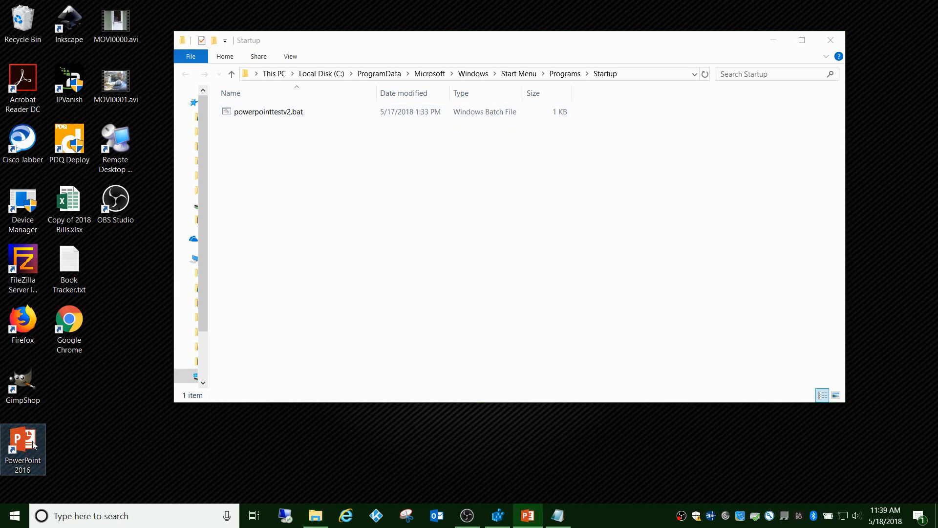
Launch PowerPoint 2016 and toggle Use Presenter View off and on from the Slide Show settings.
double_click(23, 443)
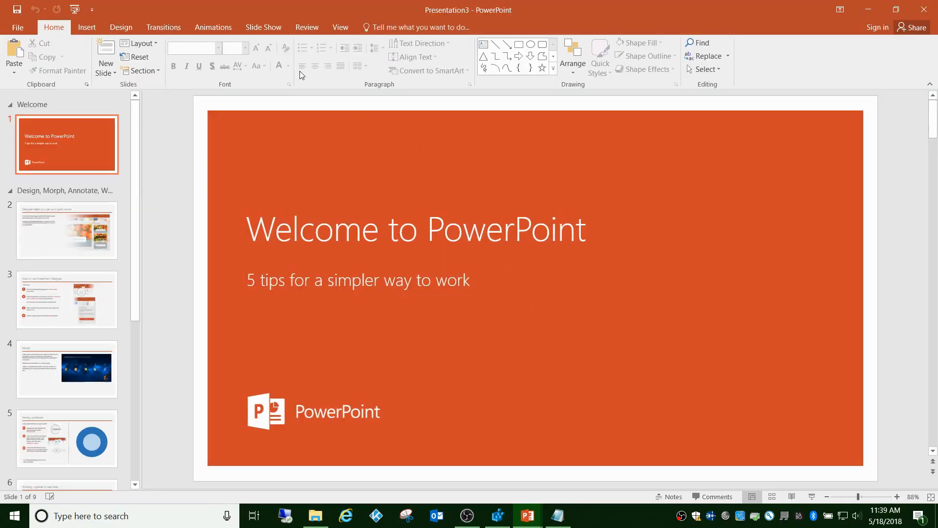
click(263, 28)
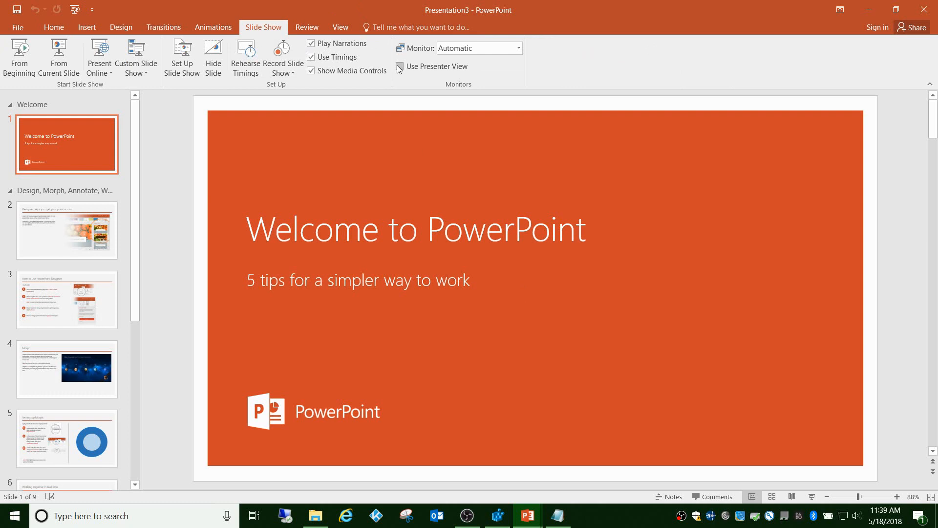
click(398, 67)
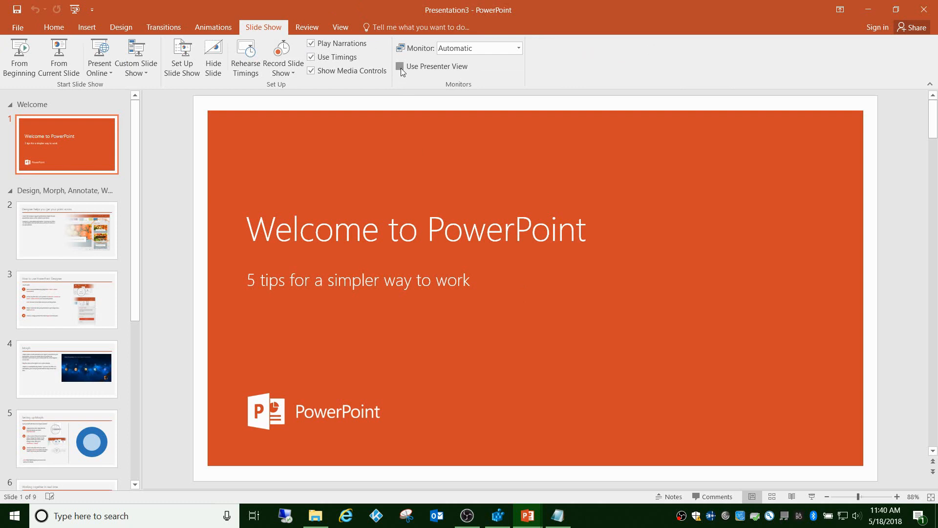
click(398, 66)
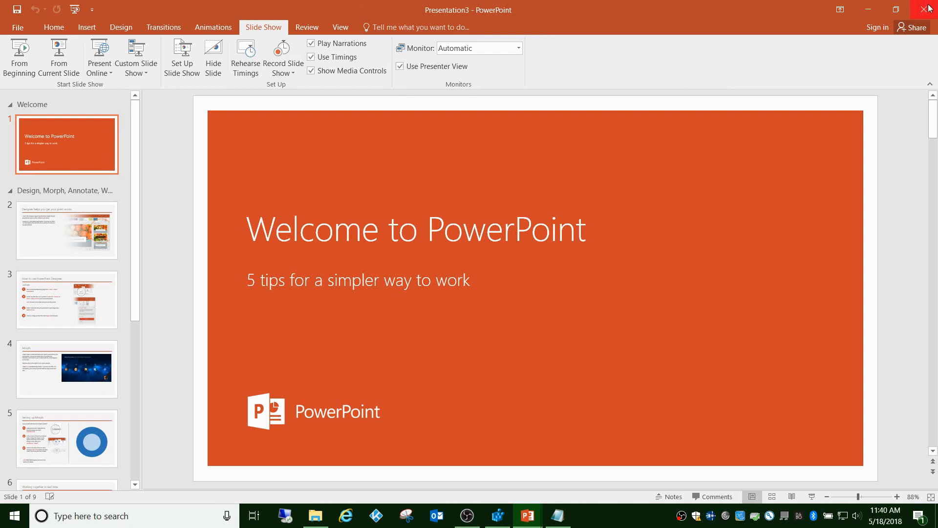
click(400, 66)
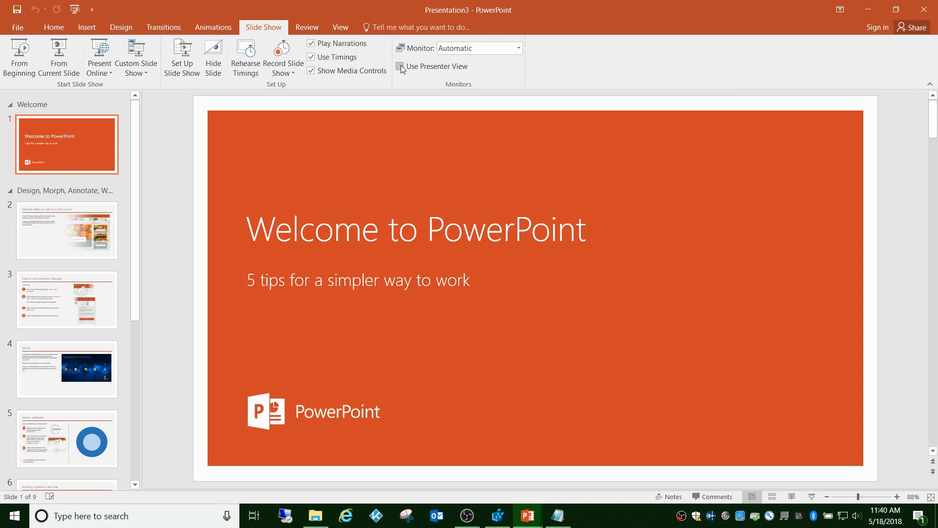
click(398, 67)
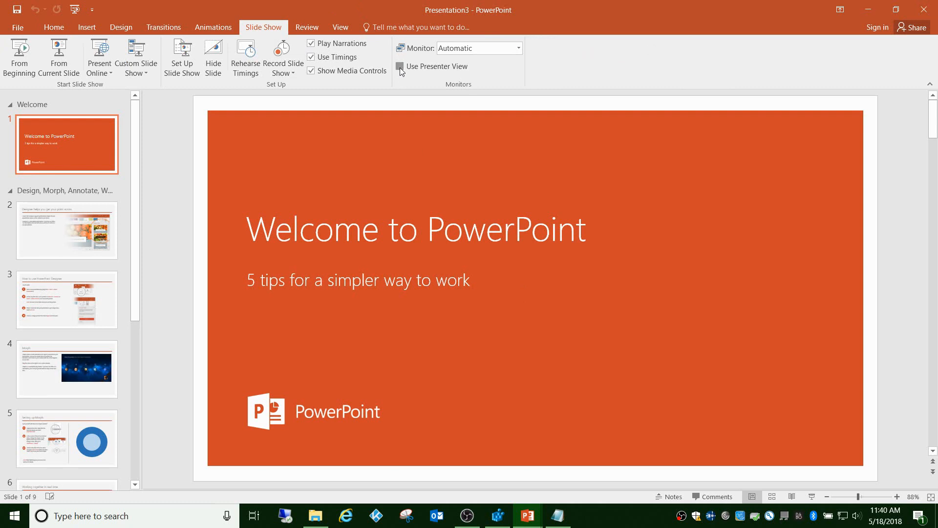
Toggle Use Presenter View a few more times, leaving it checked.
click(399, 66)
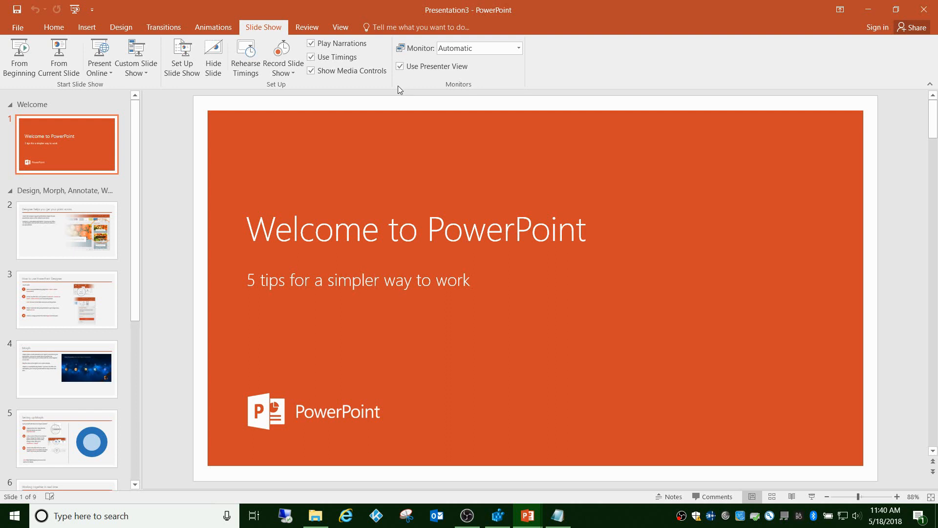
mouse_move(282, 163)
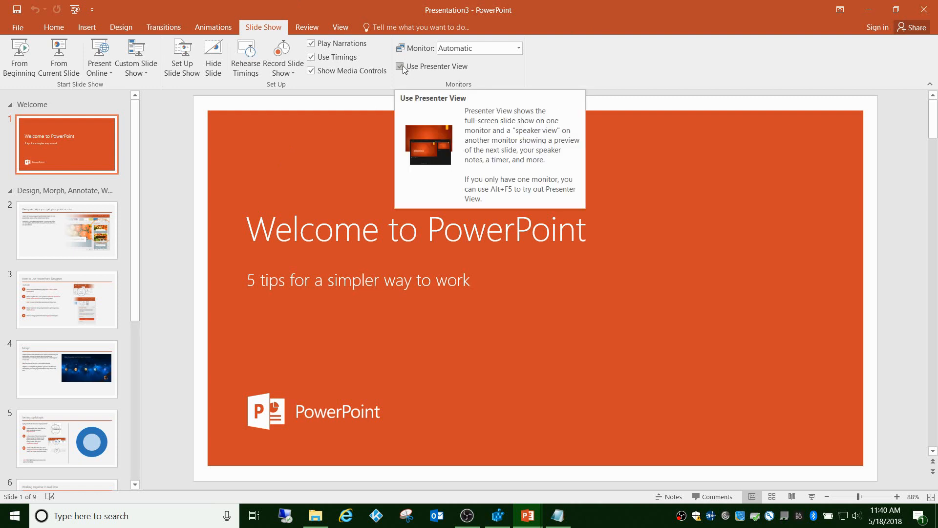
mouse_move(919, 9)
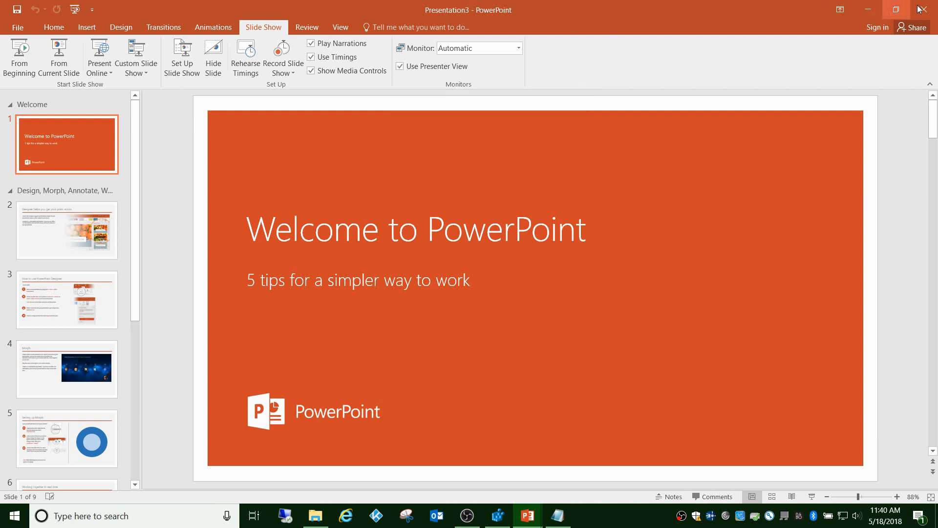
click(399, 66)
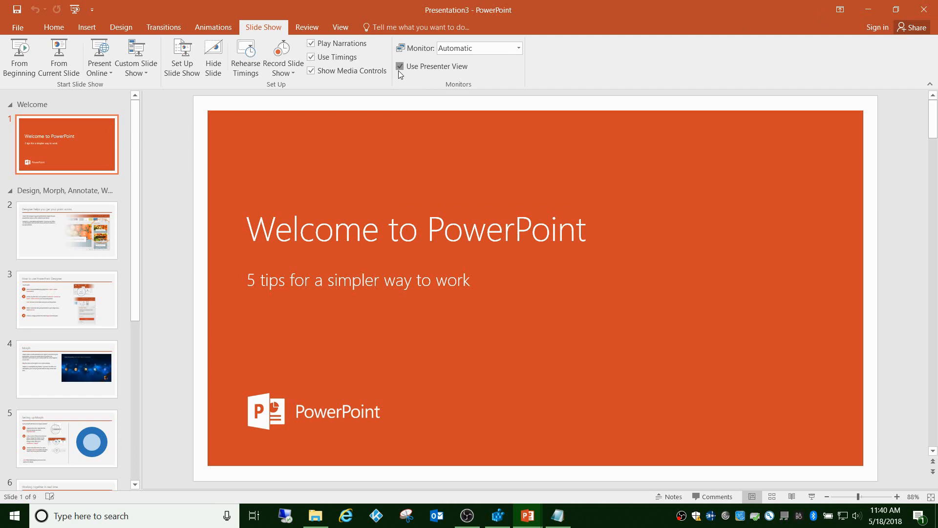
click(400, 67)
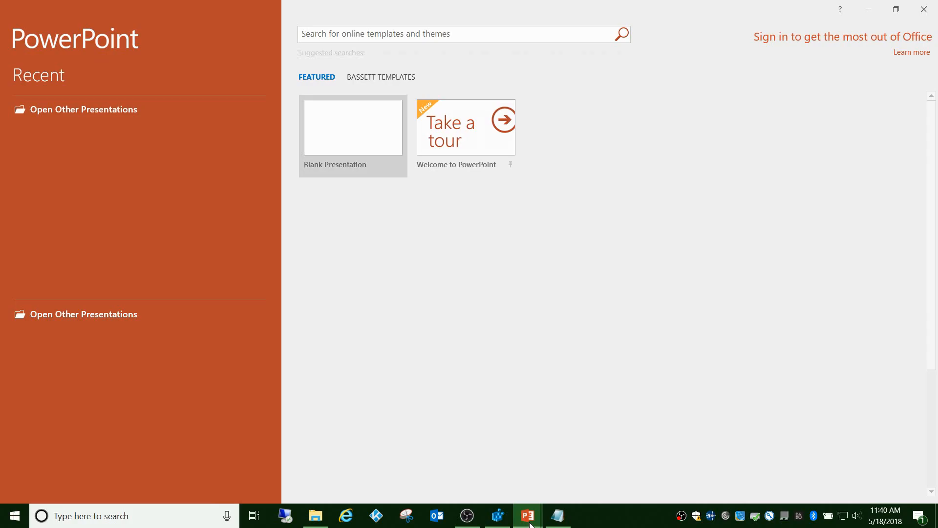
Create a Welcome to PowerPoint tour presentation, confirm Presenter View is still on, and close PowerPoint.
click(465, 127)
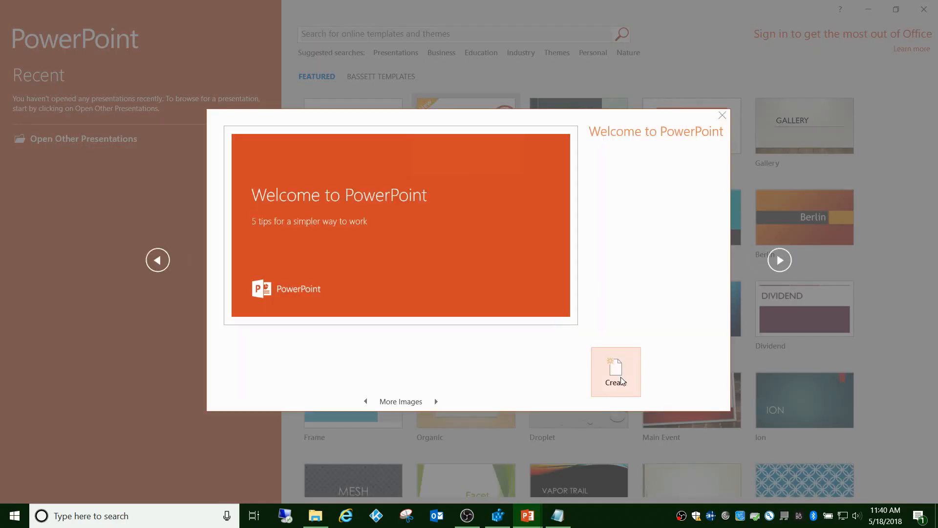
click(616, 371)
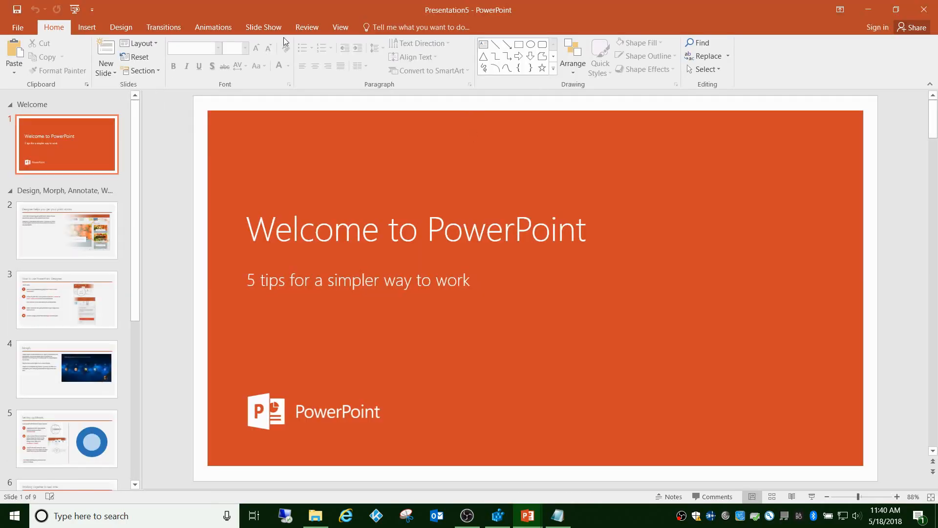
click(263, 27)
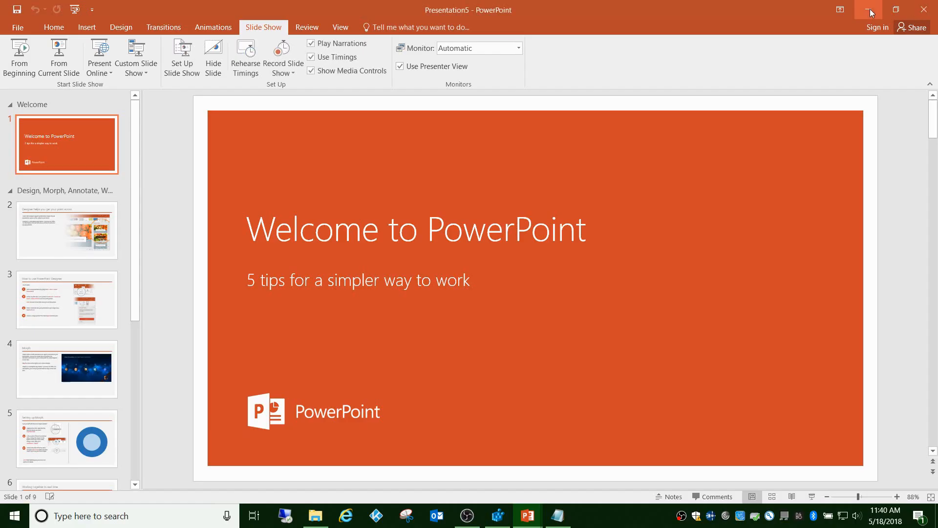
mouse_move(423, 67)
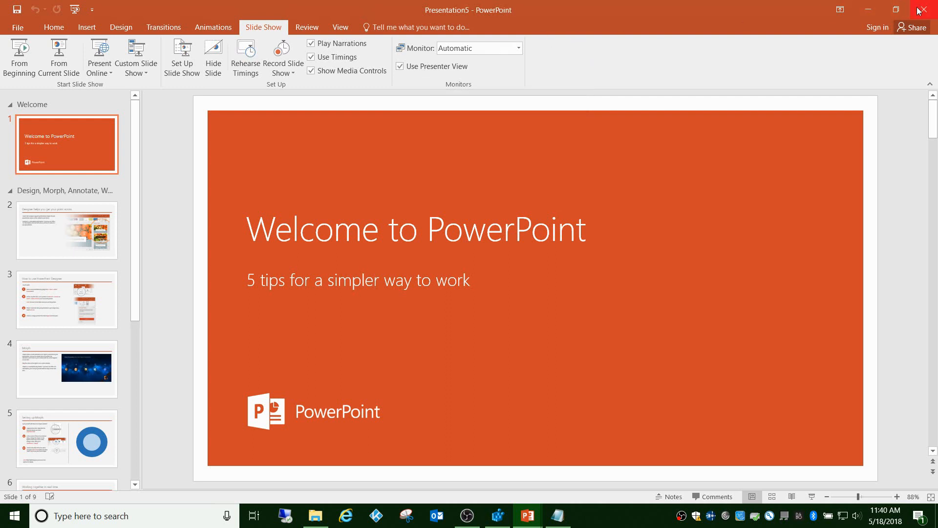
click(926, 10)
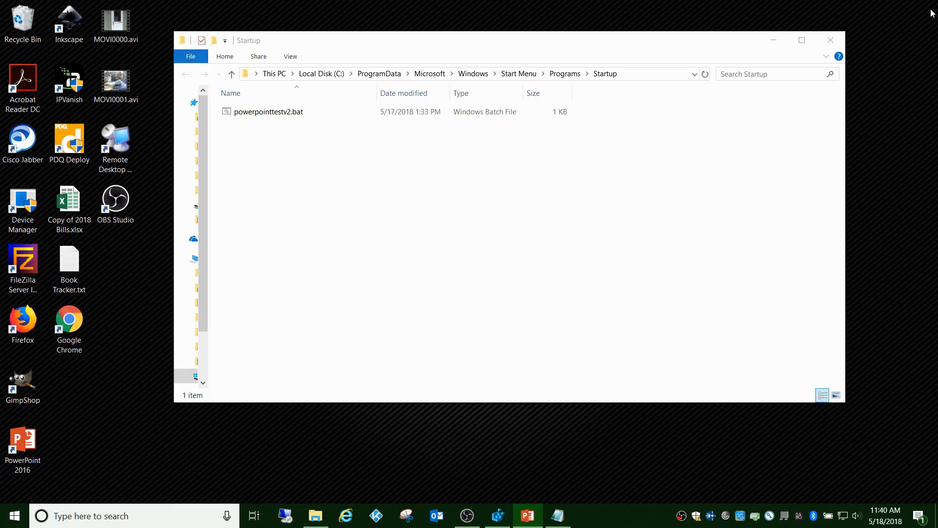
Run powerpointtestv2.bat from the Startup folder, relaunching PowerPoint to its start screen.
click(268, 112)
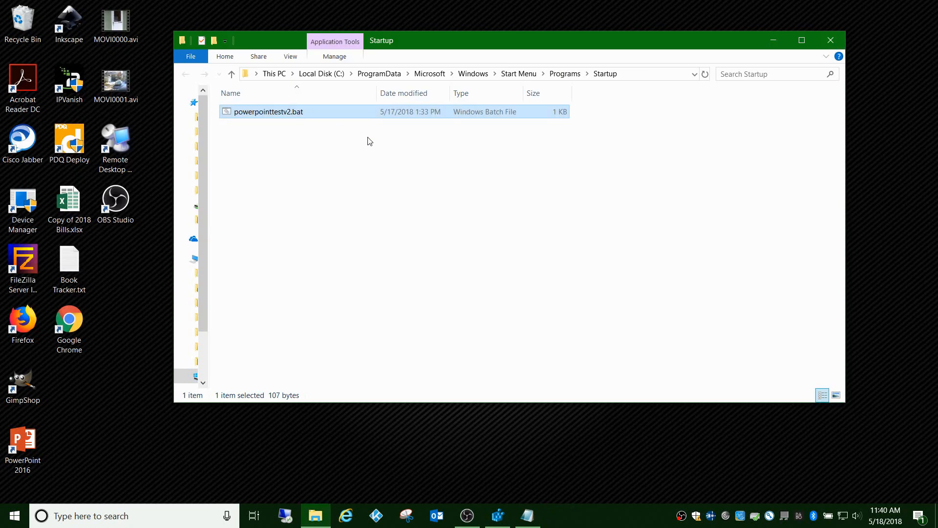
mouse_move(285, 128)
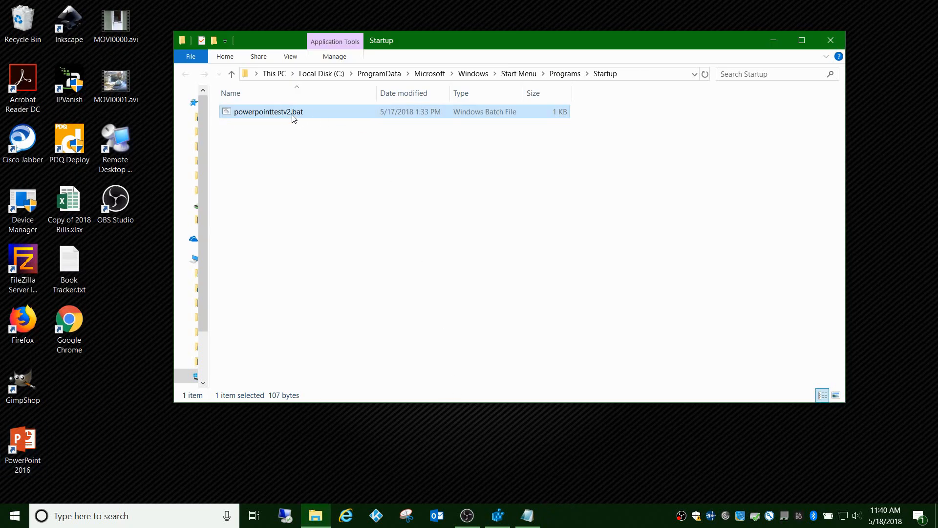
double_click(22, 443)
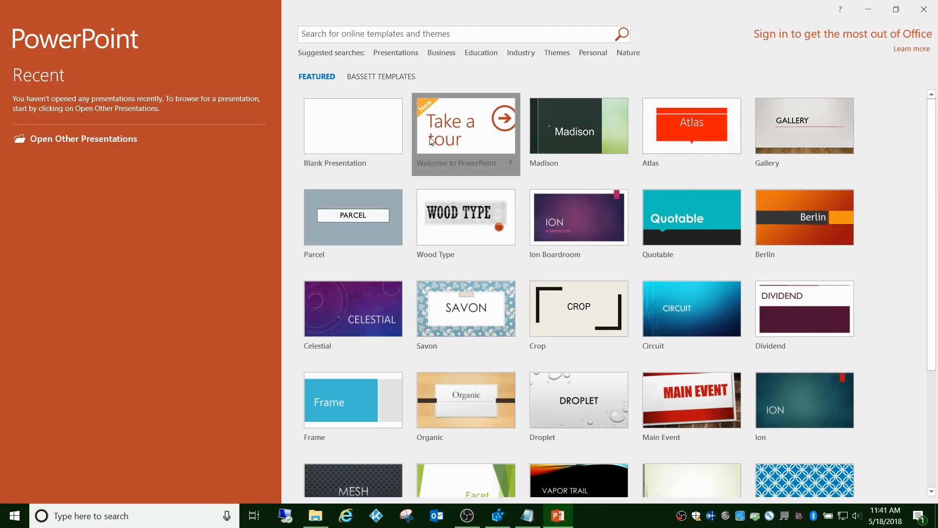
Create a new Welcome to PowerPoint tour presentation showing Presenter View unchecked by default.
click(465, 132)
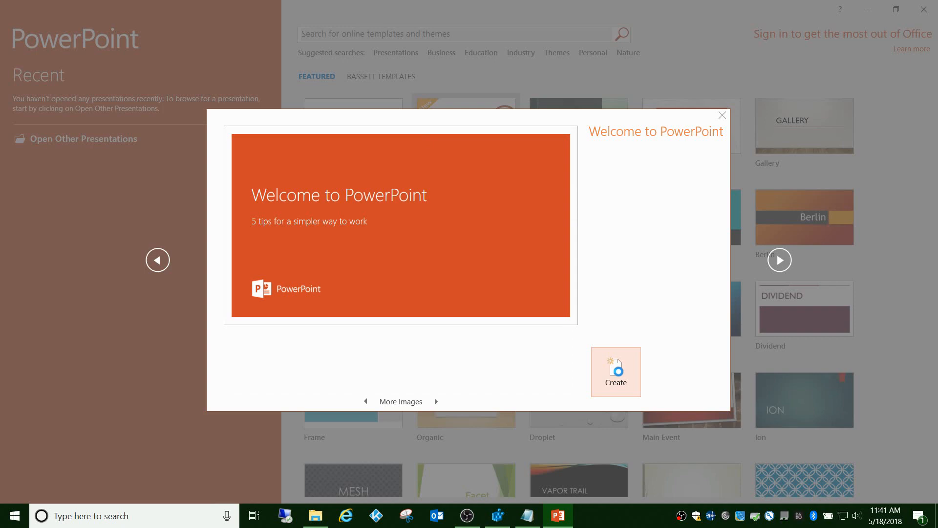
click(615, 372)
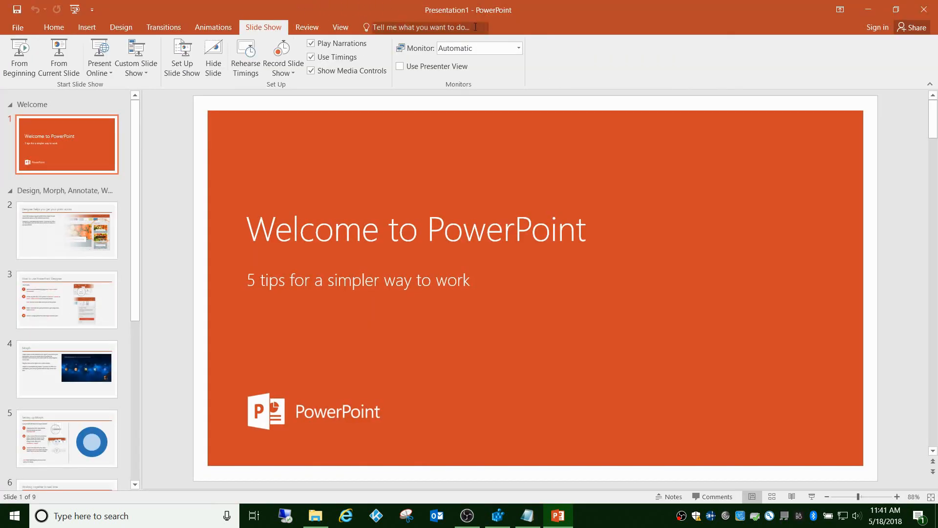
mouse_move(414, 66)
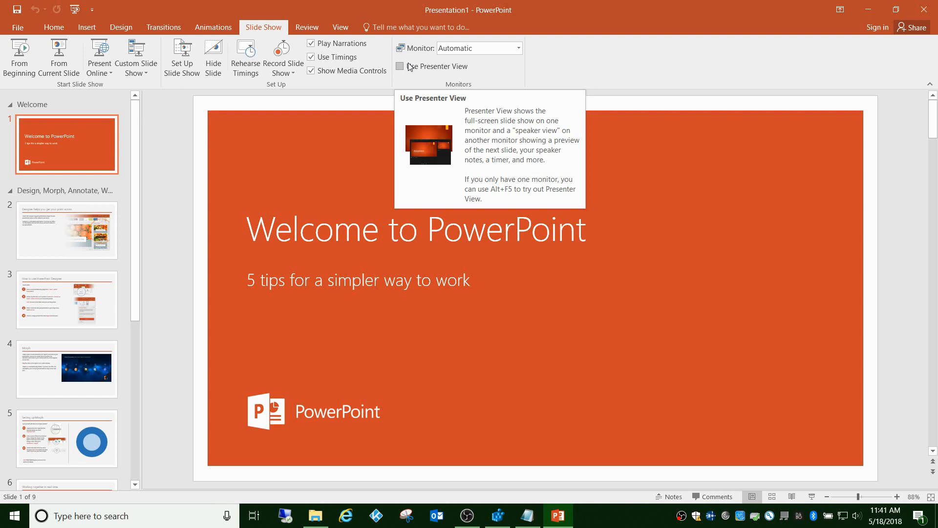
mouse_move(401, 71)
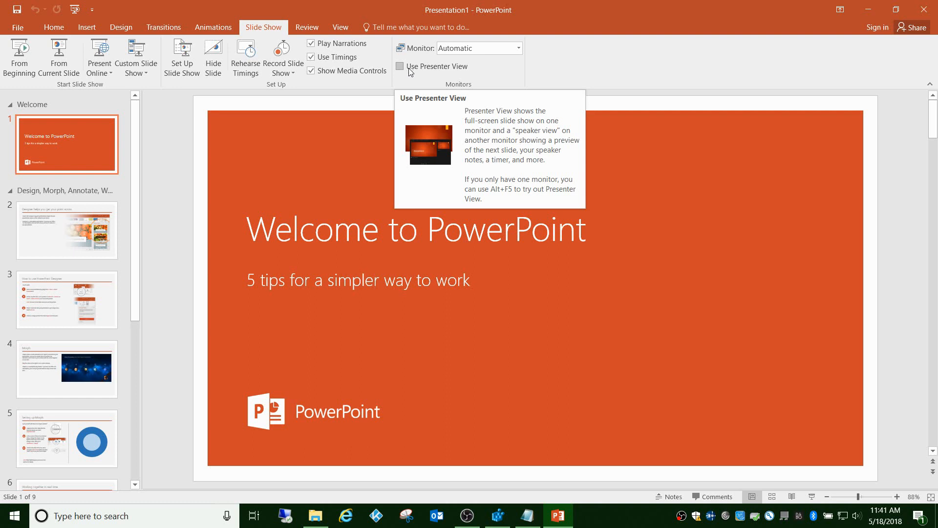
mouse_move(393, 77)
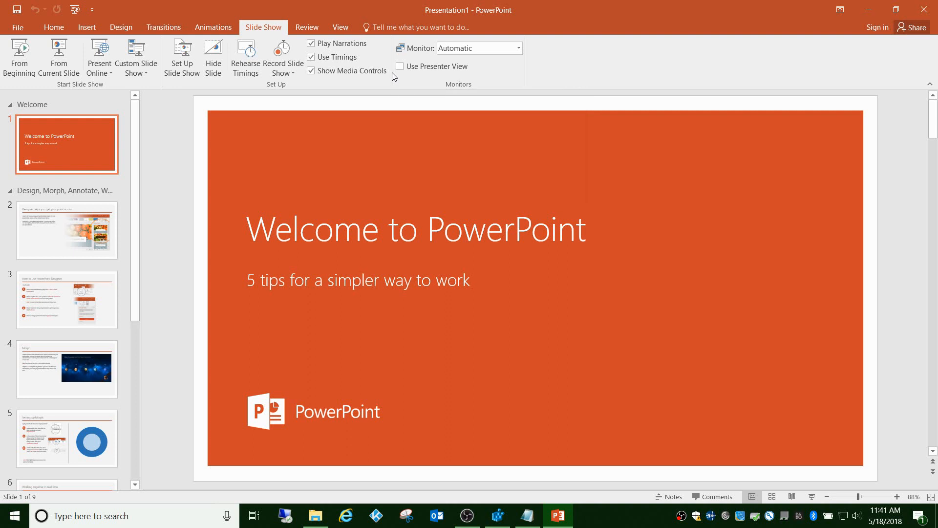
mouse_move(400, 67)
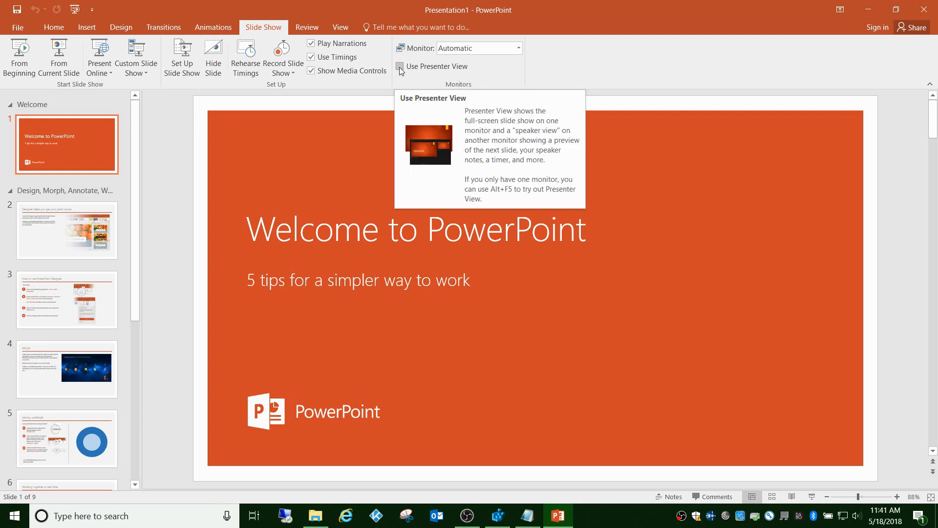
mouse_move(926, 5)
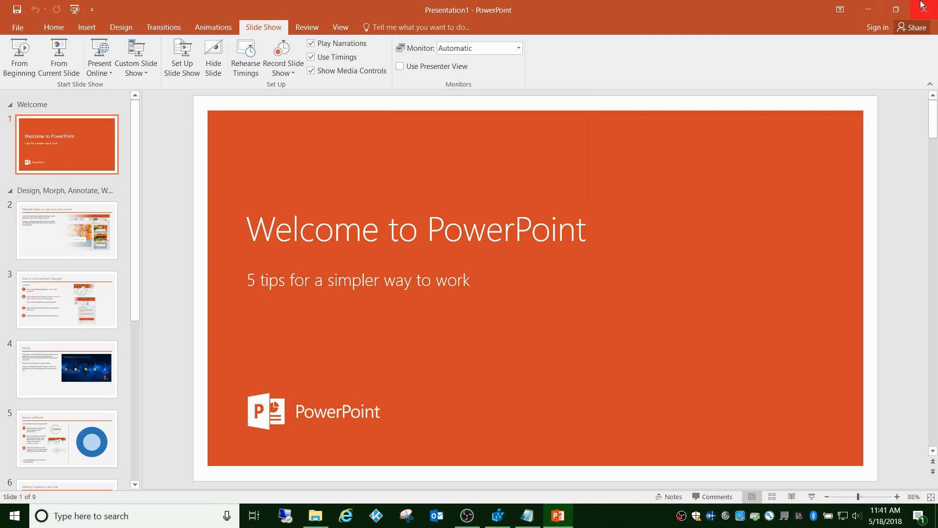